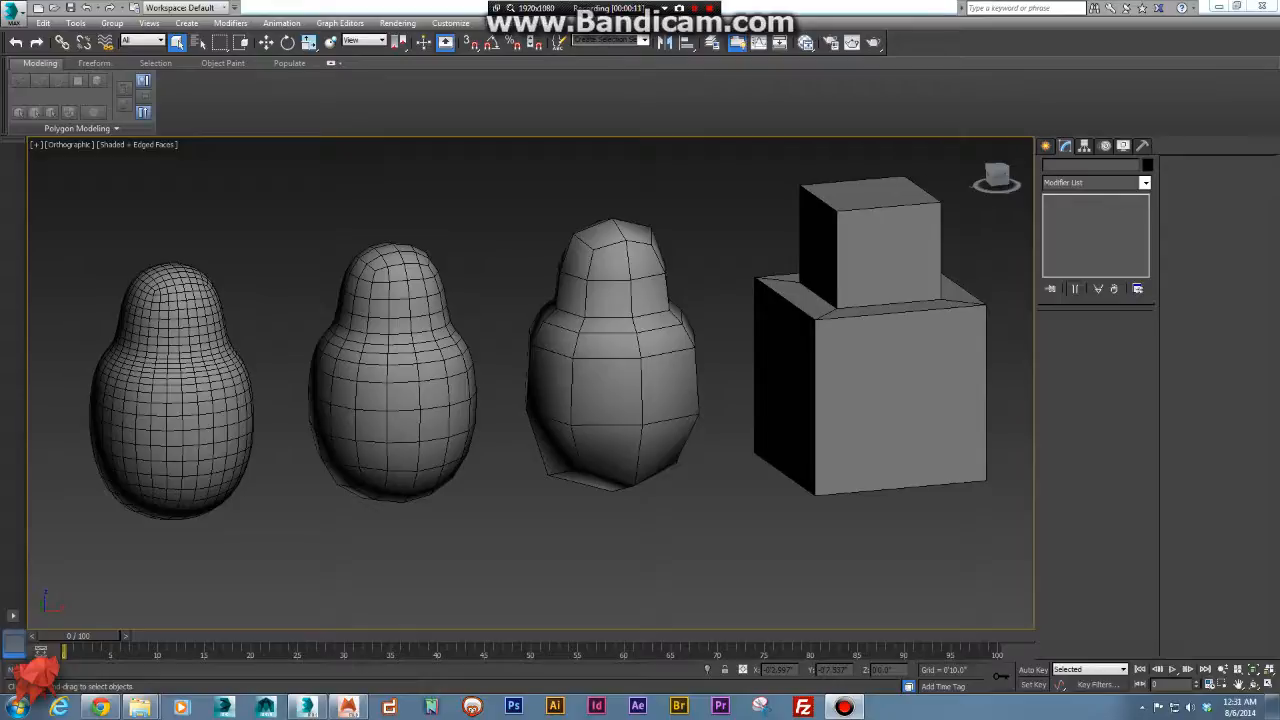
Hide the doll layers and unhide the box layer in the Layer Explorer.
click(893, 391)
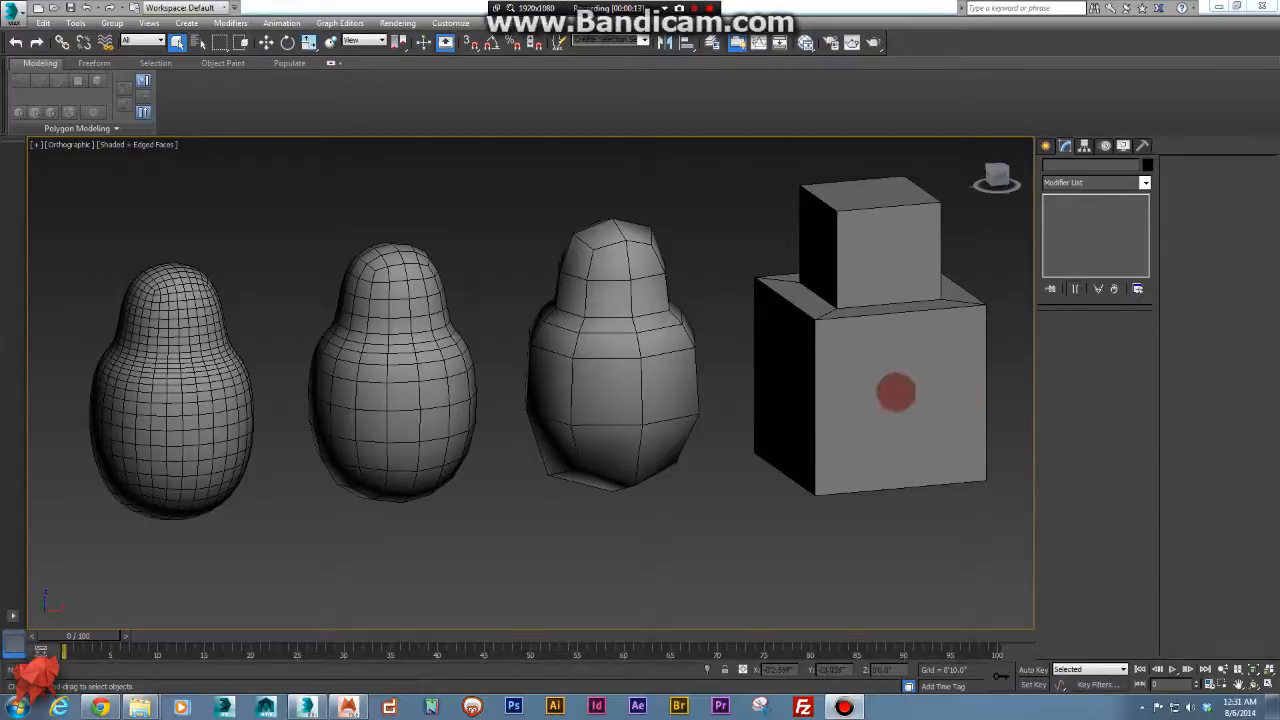
click(895, 390)
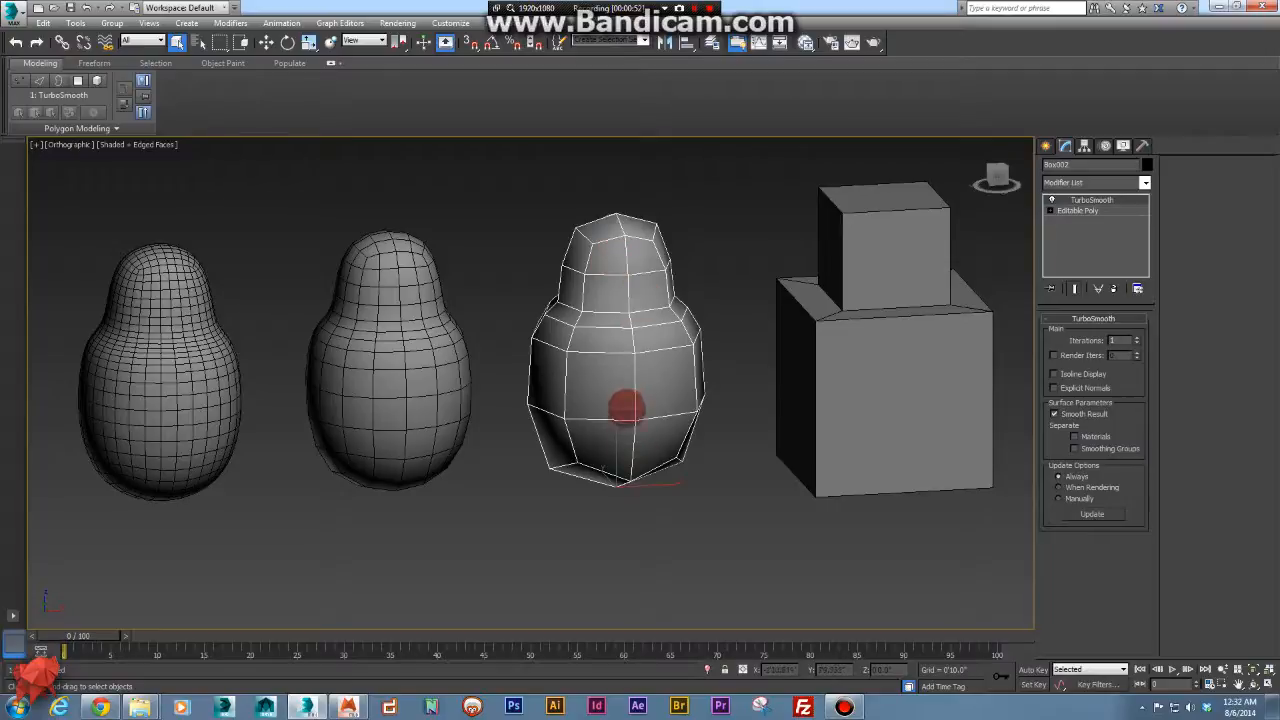
mouse_move(680, 340)
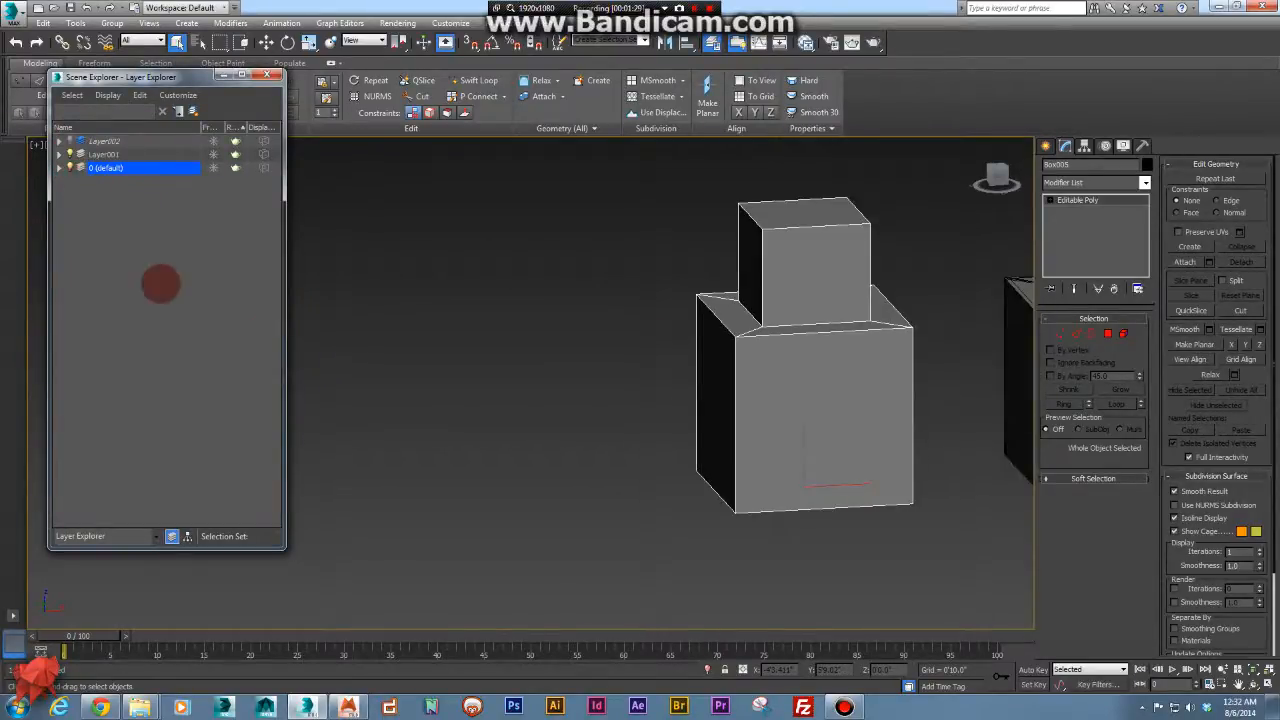
click(278, 75)
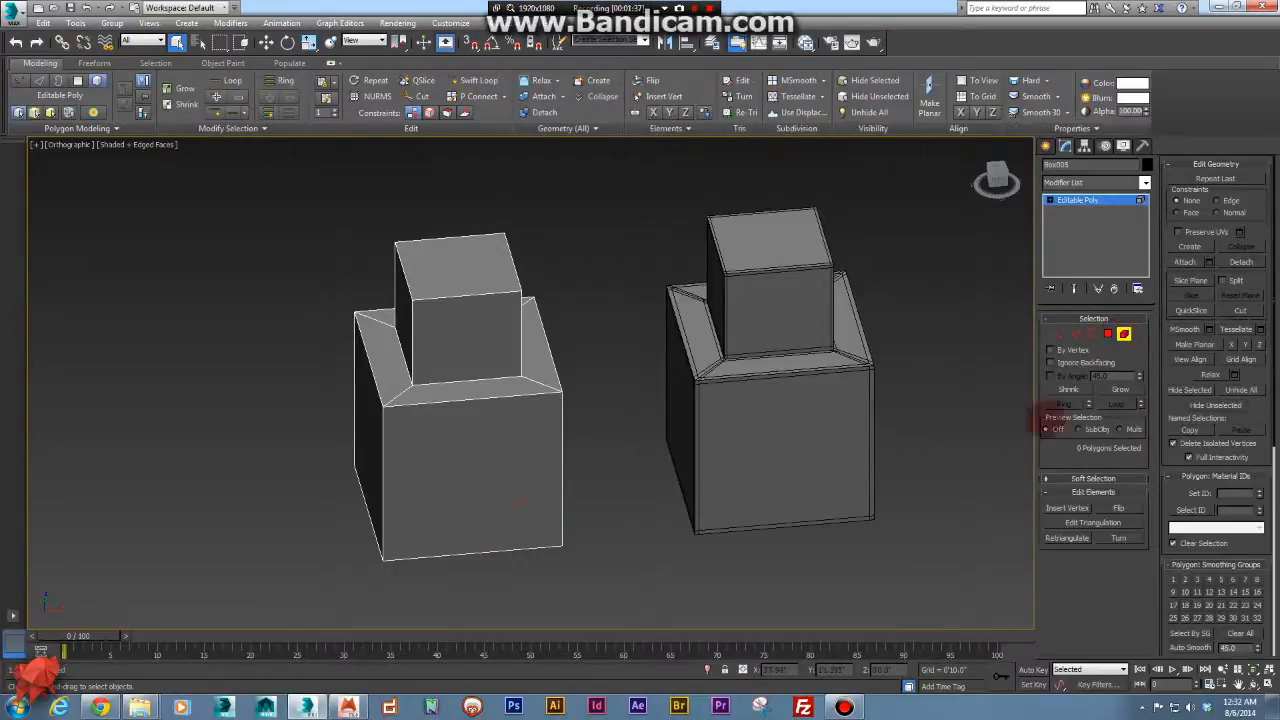
click(600, 385)
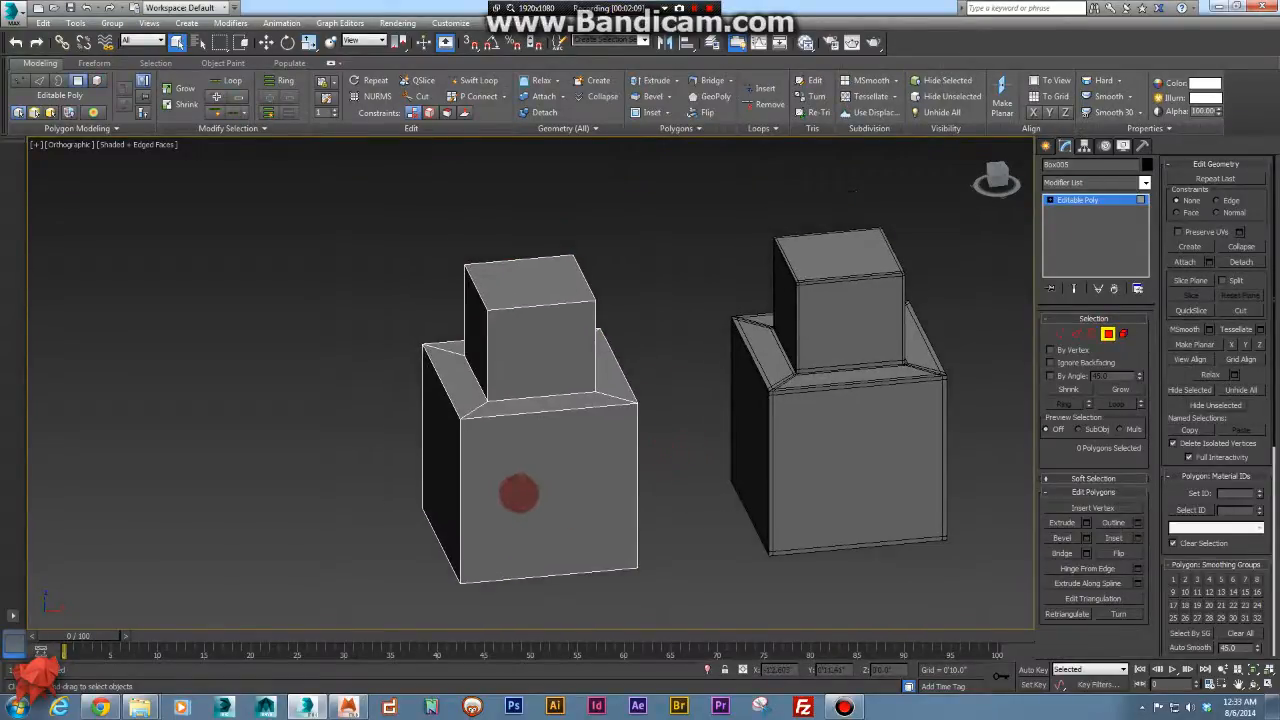
Assign smoothing groups to the front and top faces of the left box.
click(527, 497)
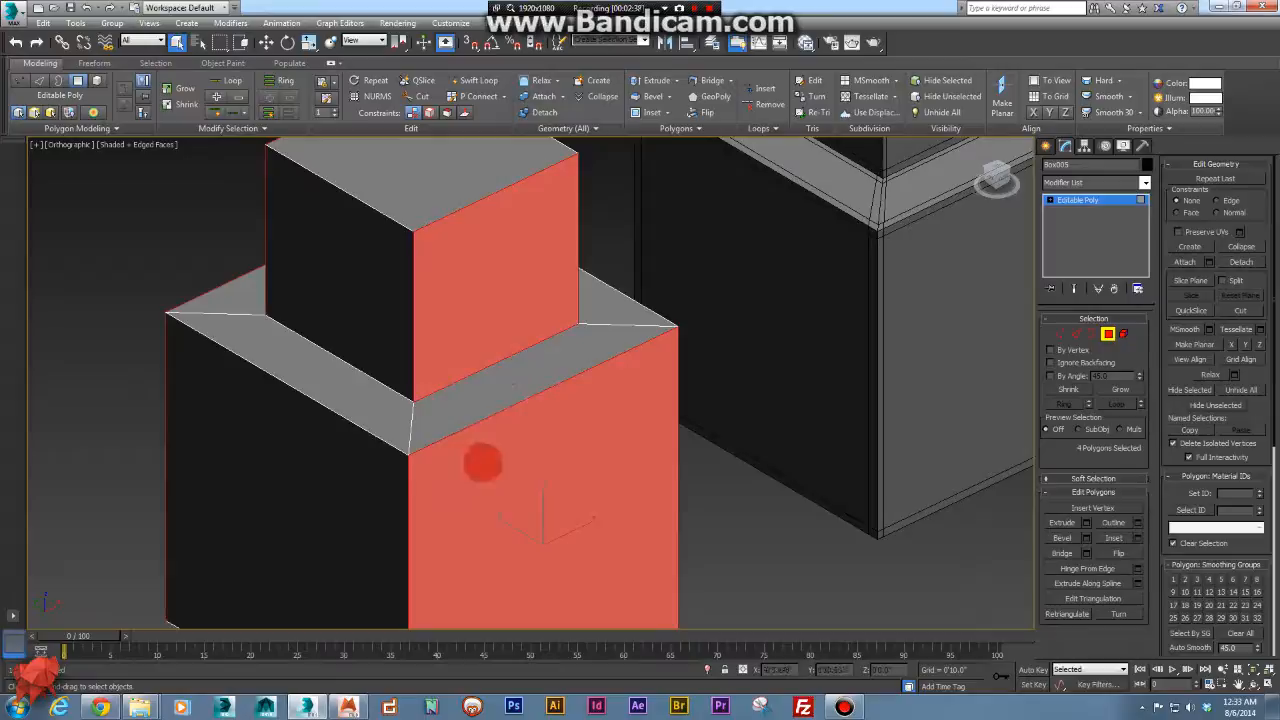
drag(485, 460, 495, 375)
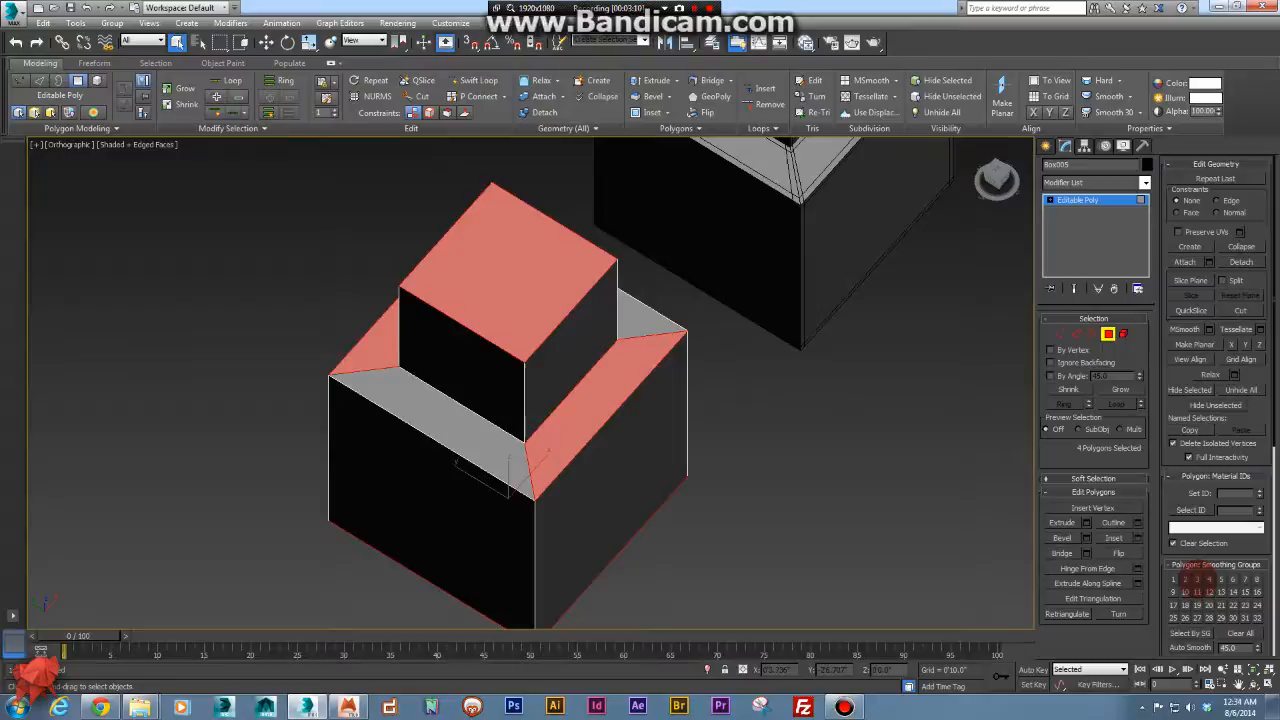
click(450, 450)
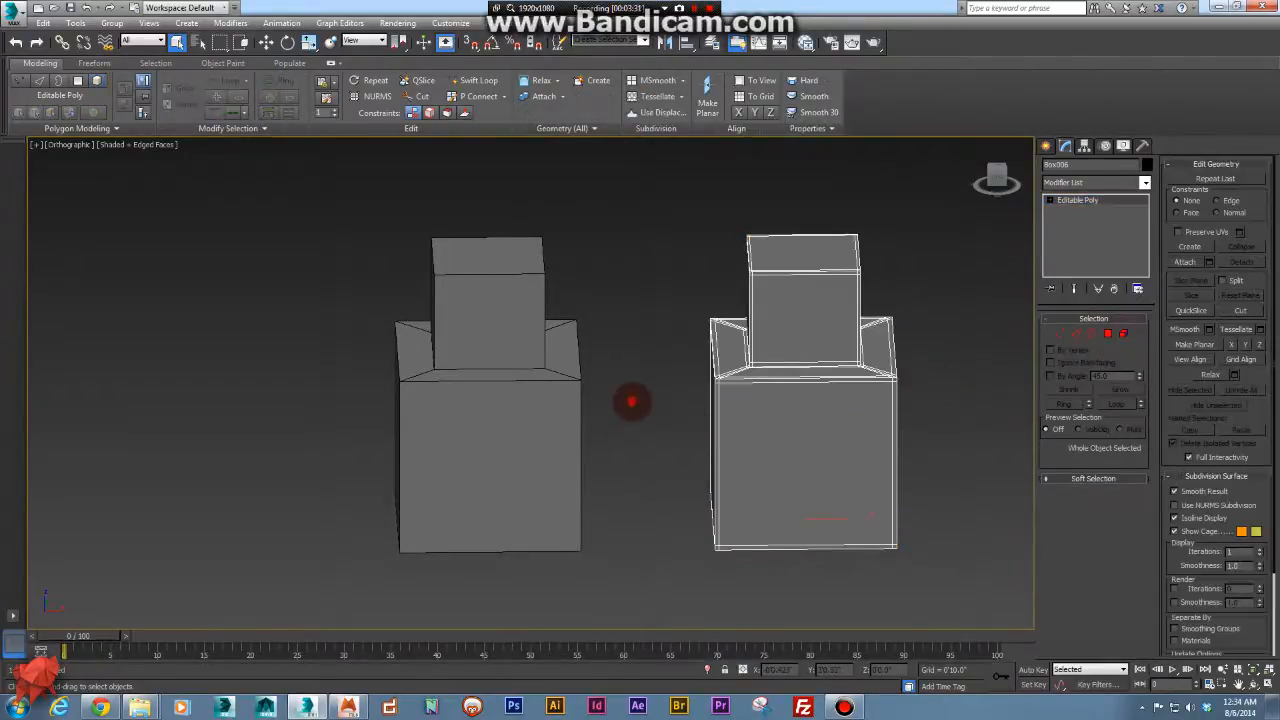
Marquee-select both box models and add a TurboSmooth modifier to them.
click(520, 425)
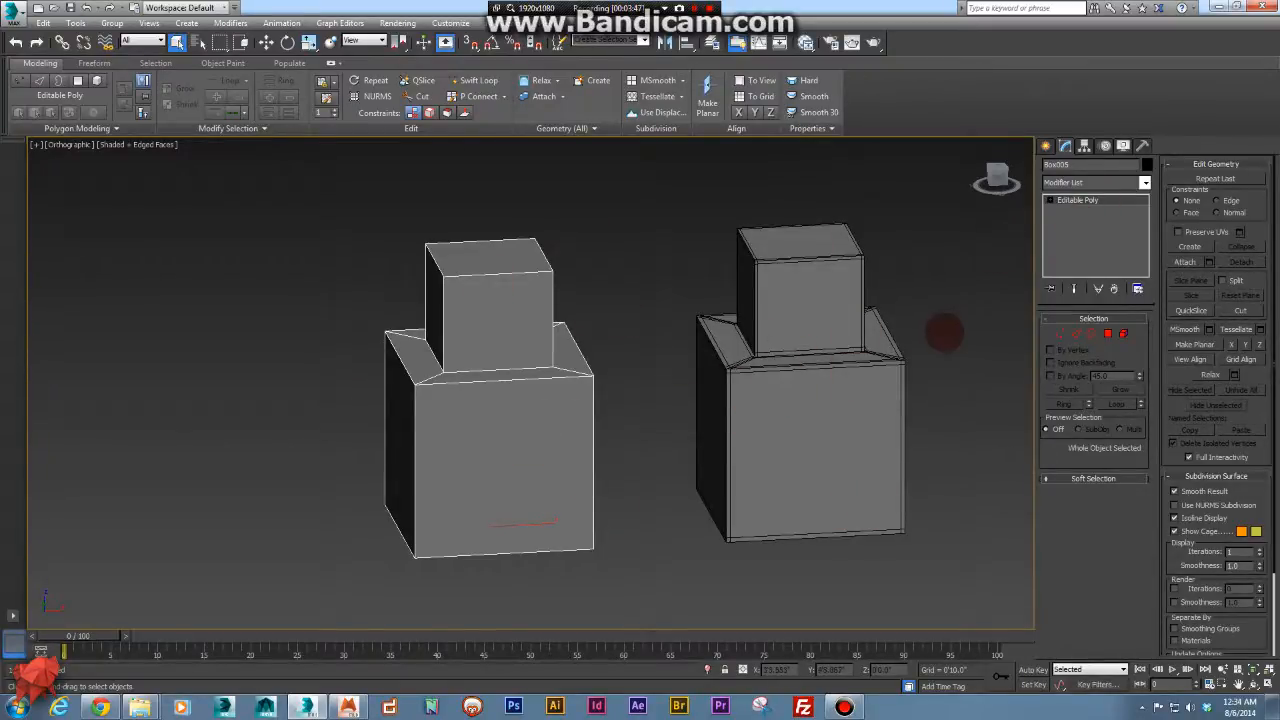
drag(348, 222, 888, 490)
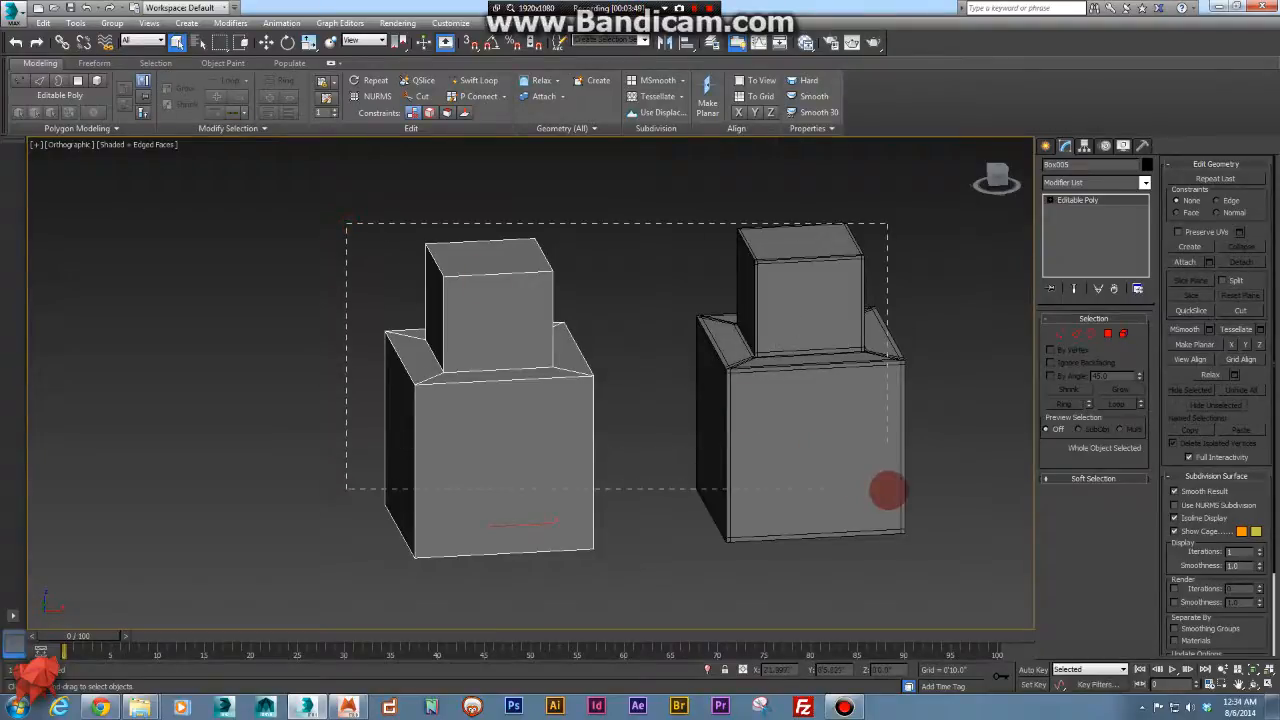
click(1145, 182)
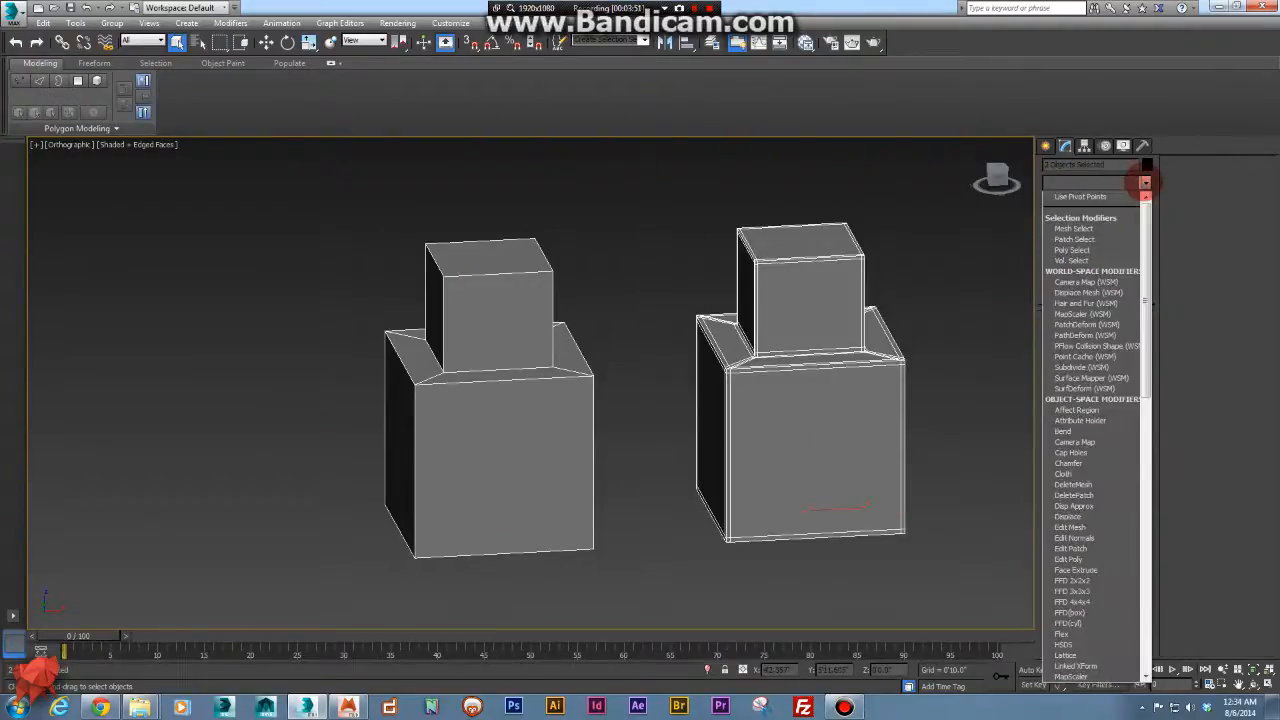
click(1077, 504)
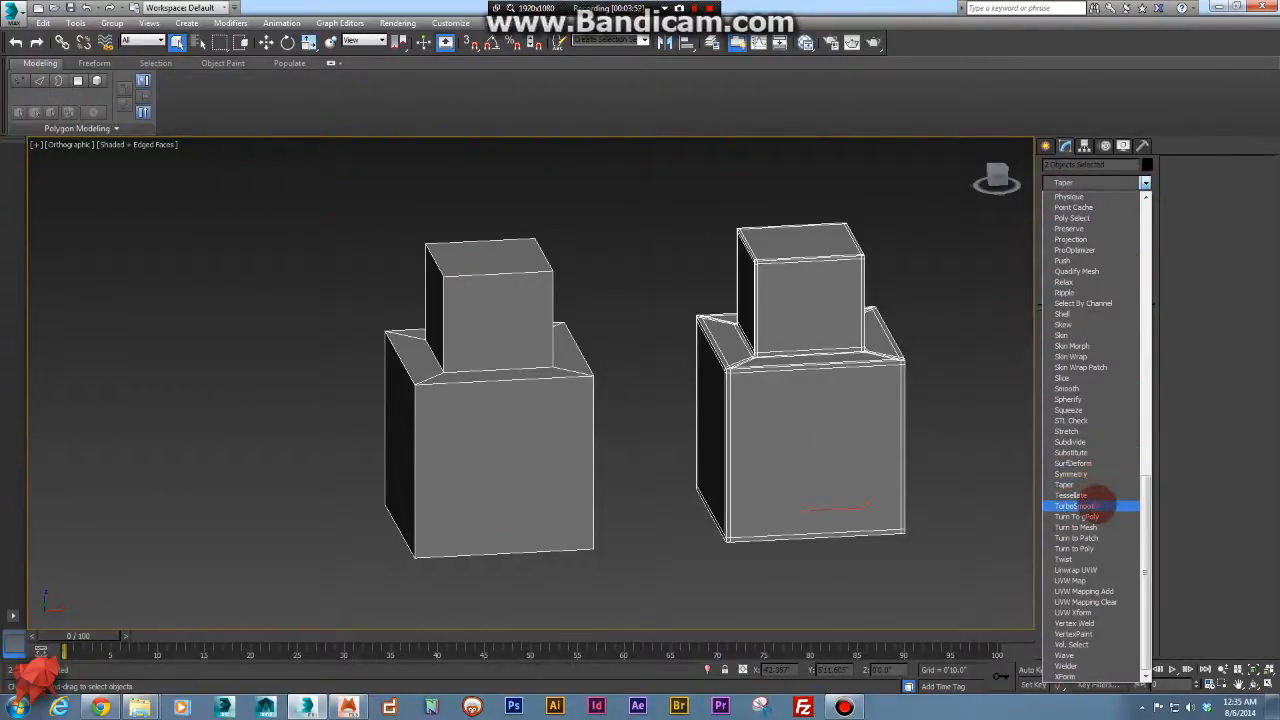
click(1075, 502)
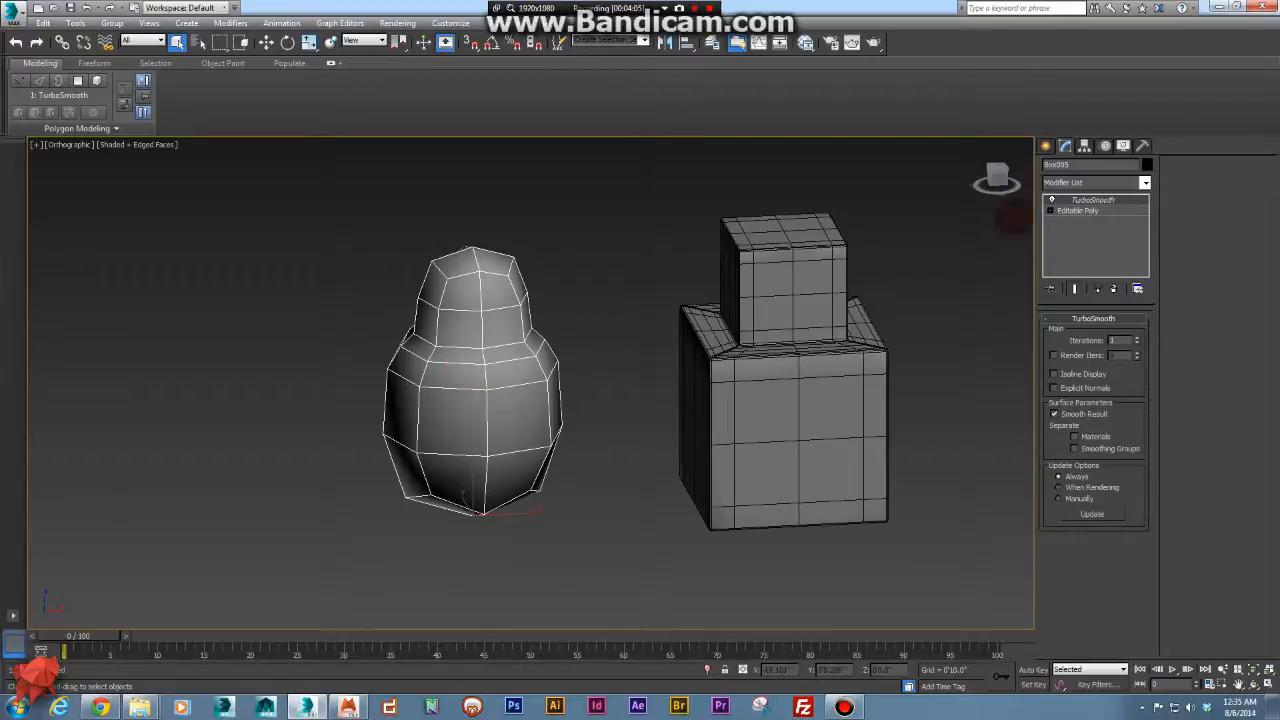
Enable Separate by Smoothing Groups in the TurboSmooth rollout.
click(1092, 199)
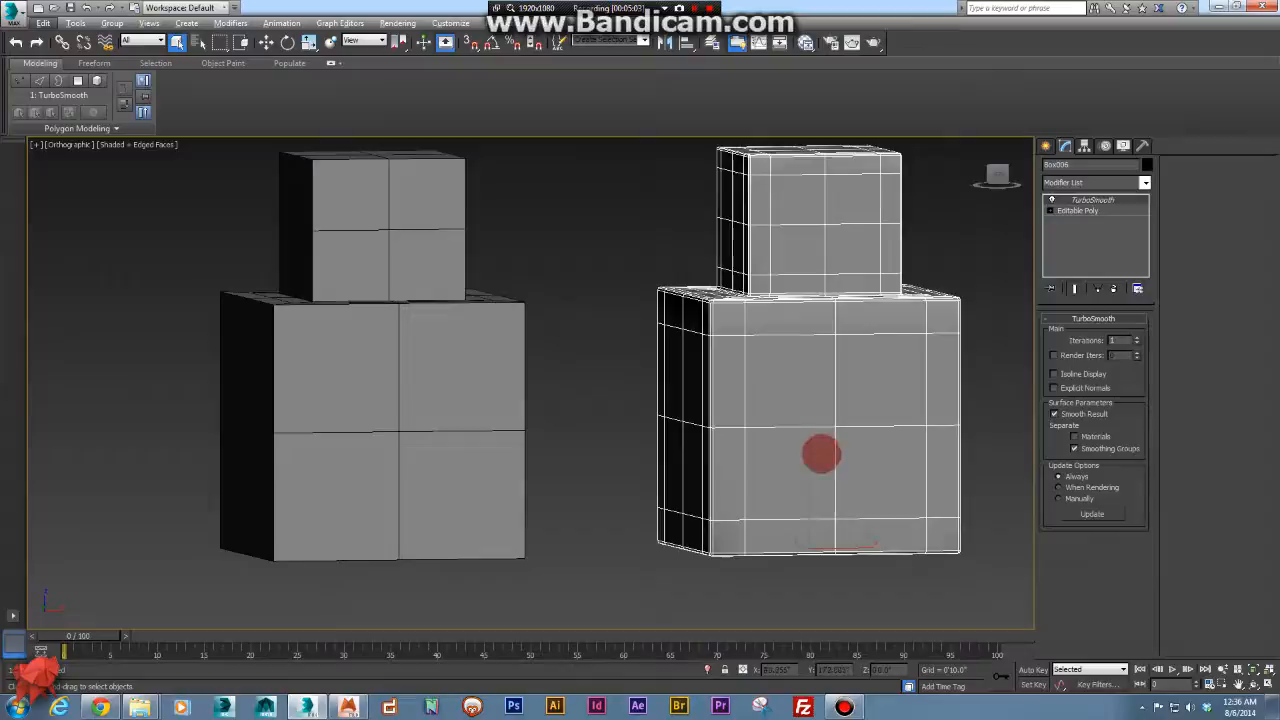
mouse_move(848, 405)
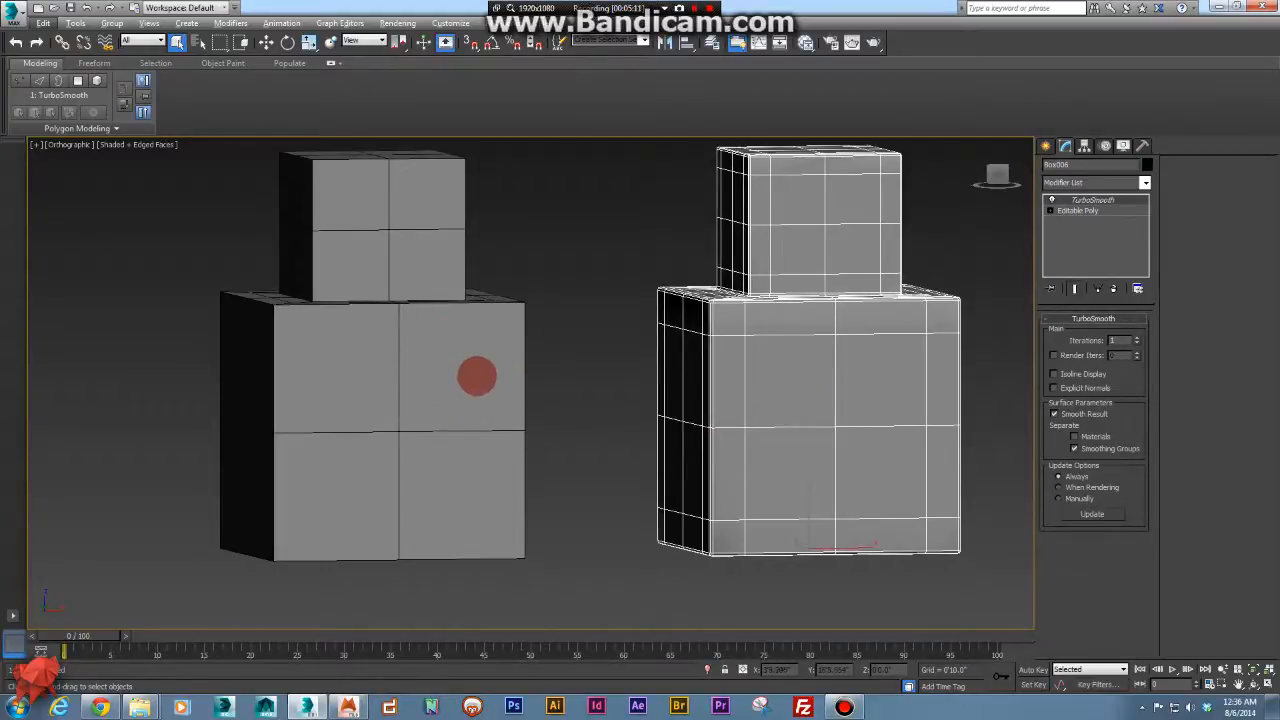
mouse_move(725, 347)
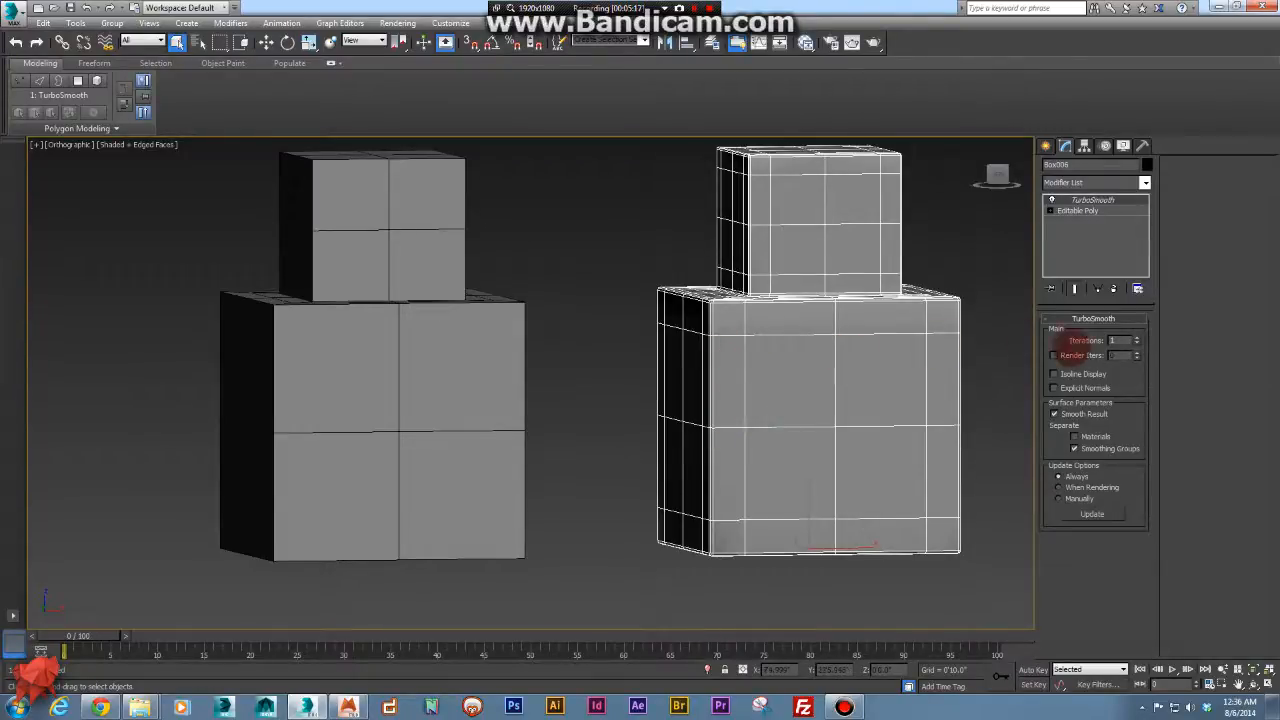
Try 3 TurboSmooth iterations, then settle on 2 iterations.
click(1135, 338)
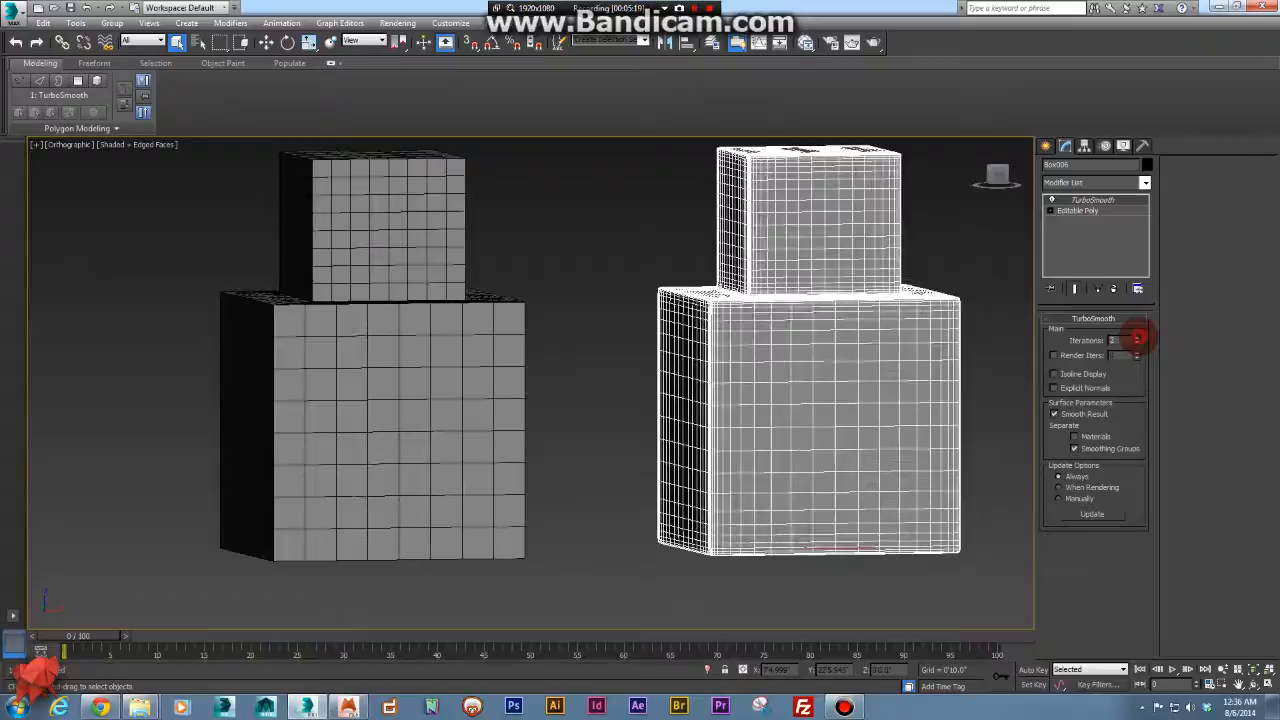
click(1134, 337)
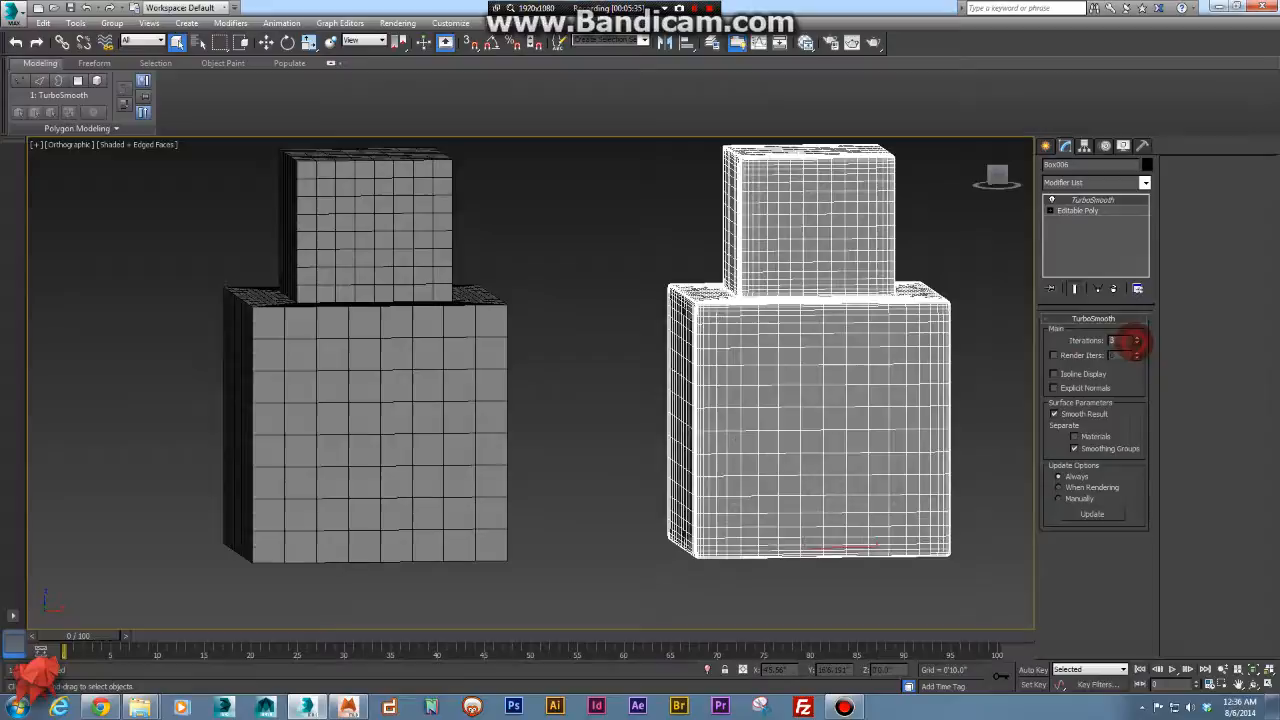
click(1135, 343)
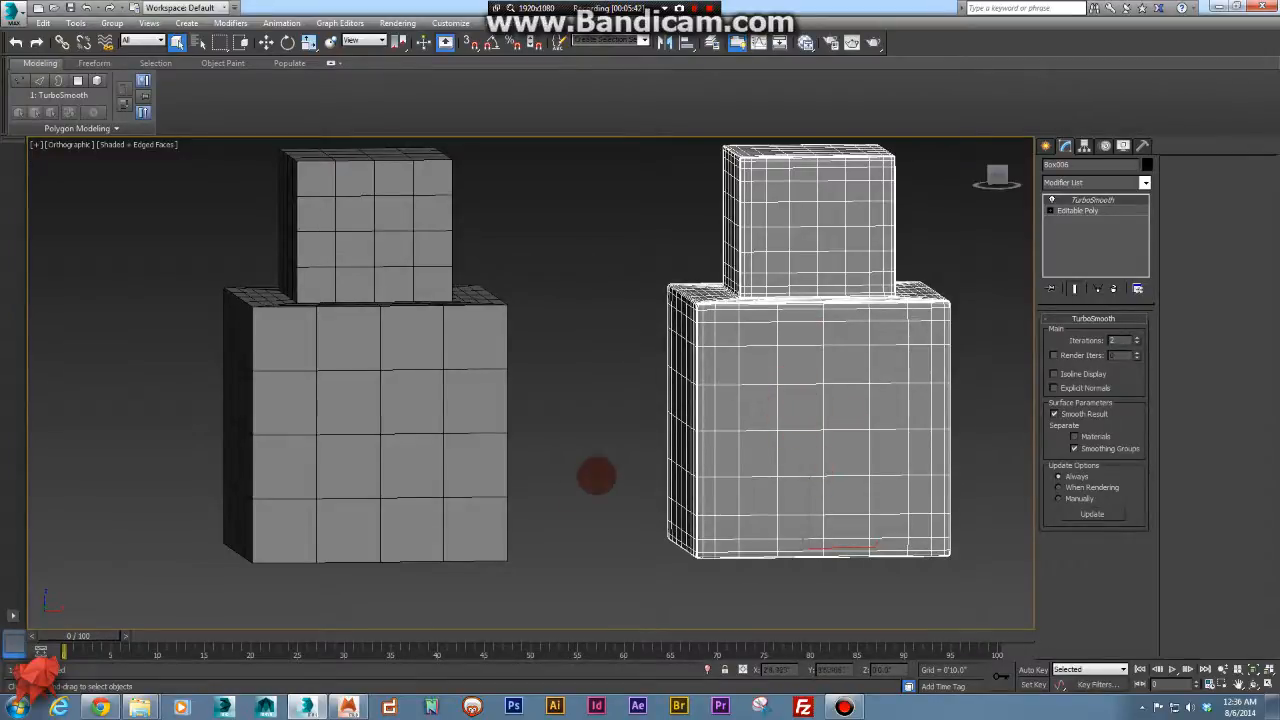
mouse_move(594, 409)
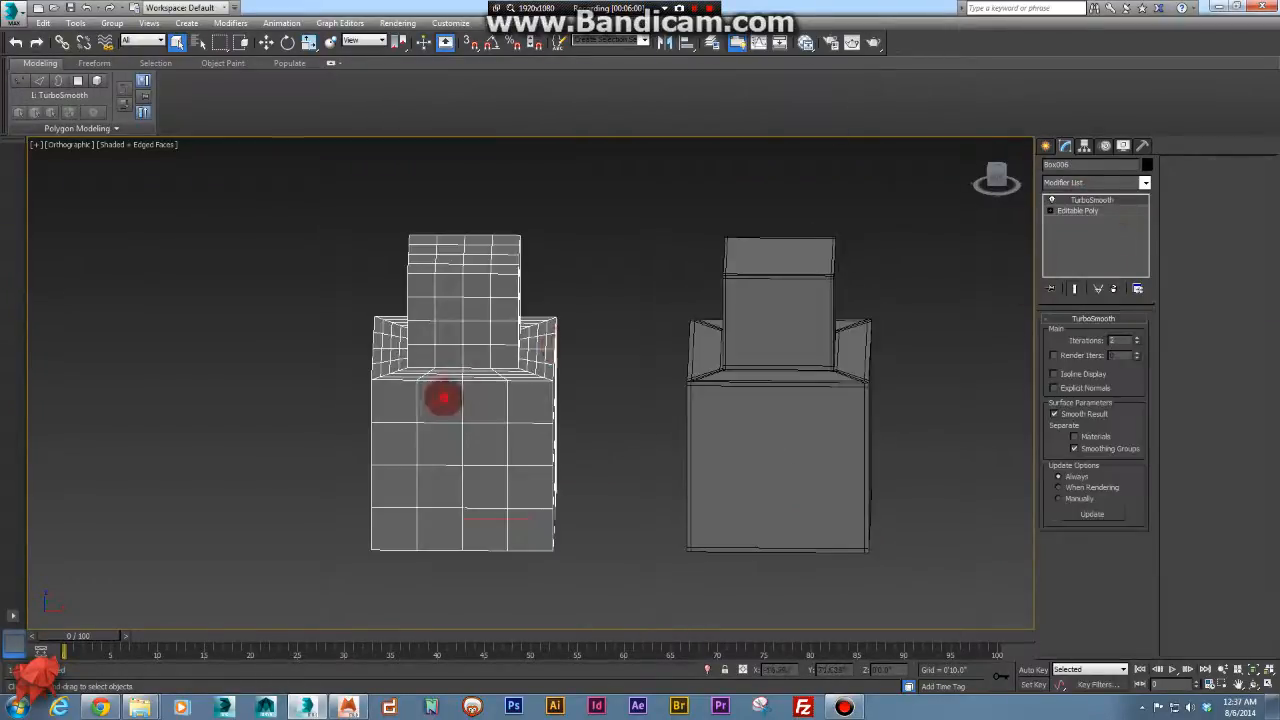
right_click(1093, 198)
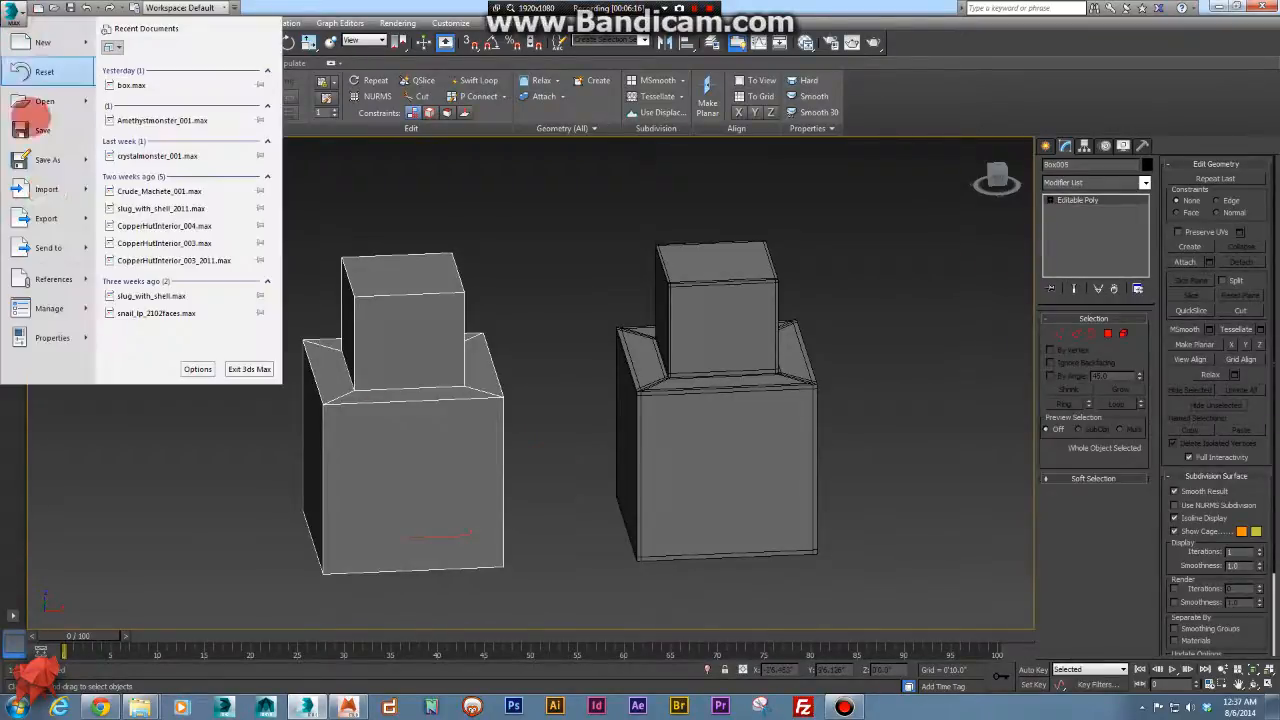
Choose Export Selected from the application menu's Export options.
click(45, 218)
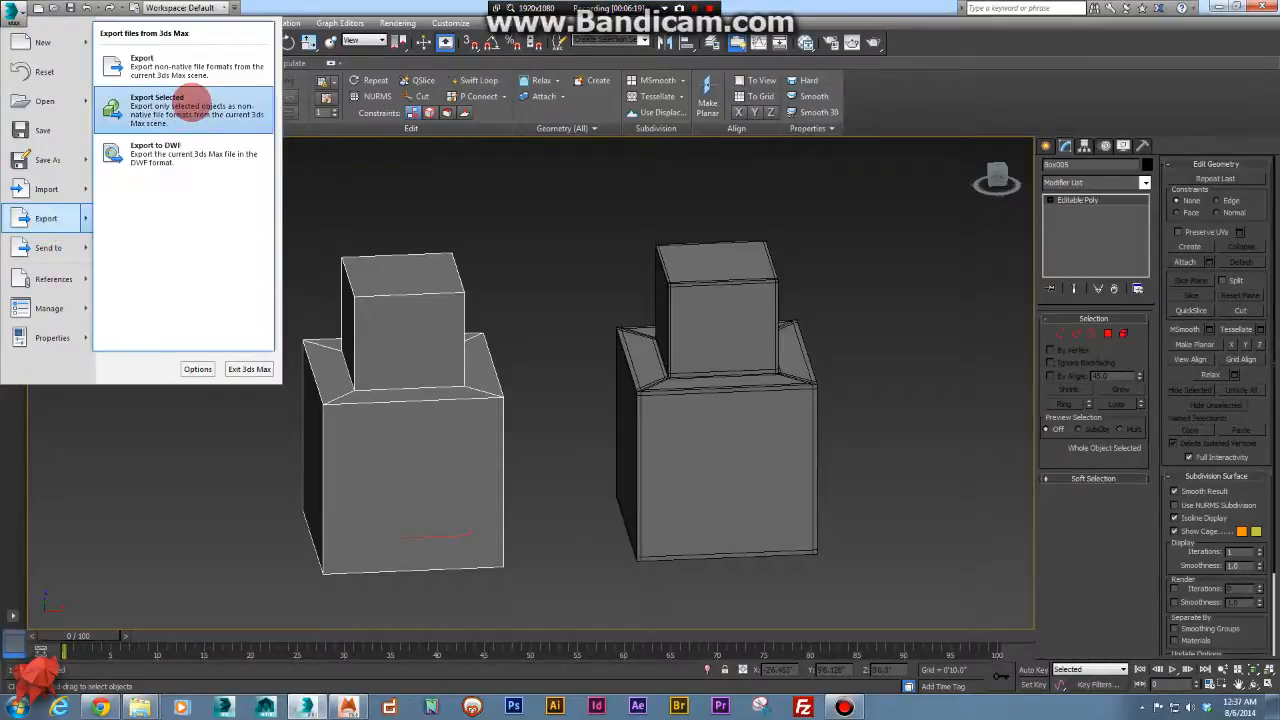
click(160, 107)
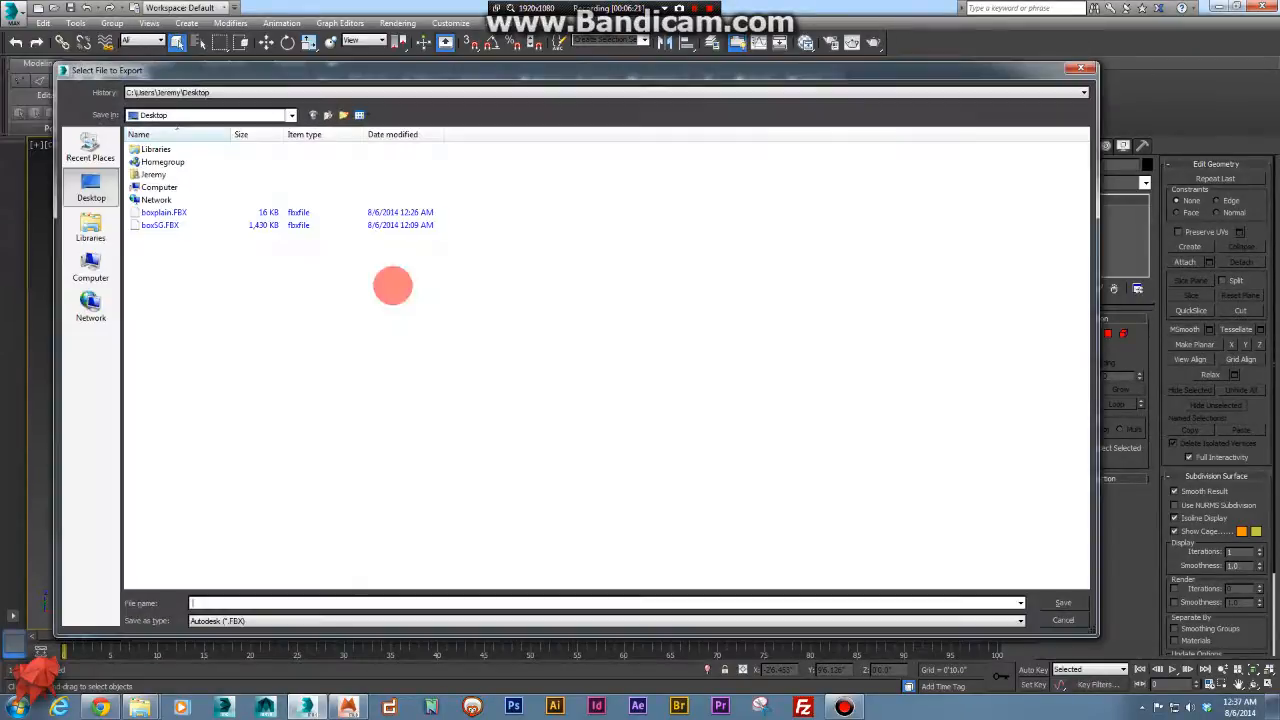
mouse_move(328, 530)
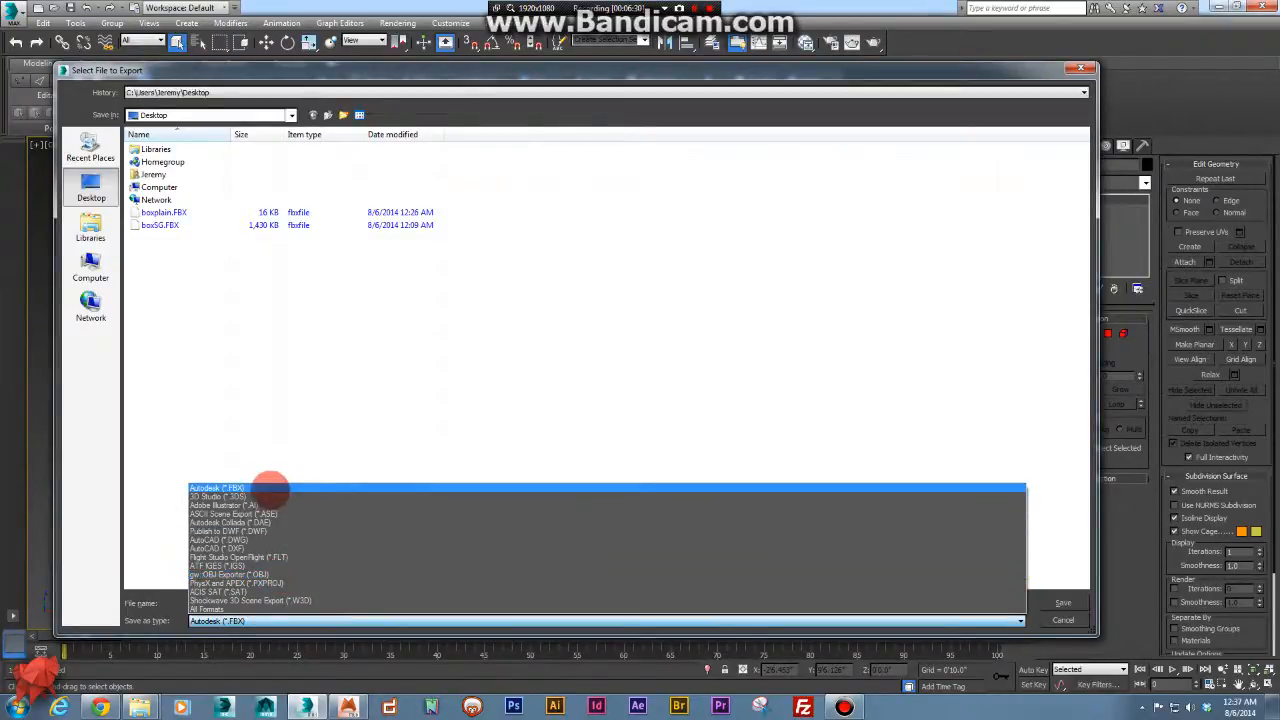
mouse_move(263, 485)
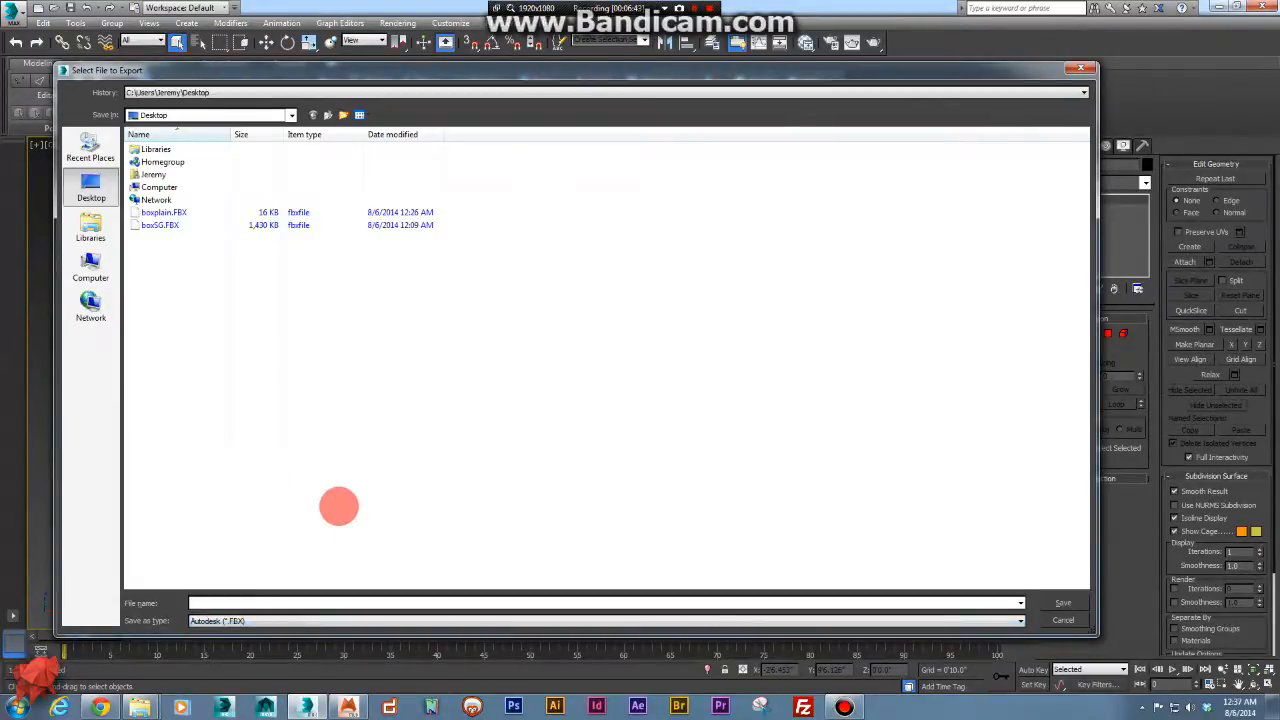
Save the selected box over the existing boxSG.FBX on the Desktop.
click(160, 224)
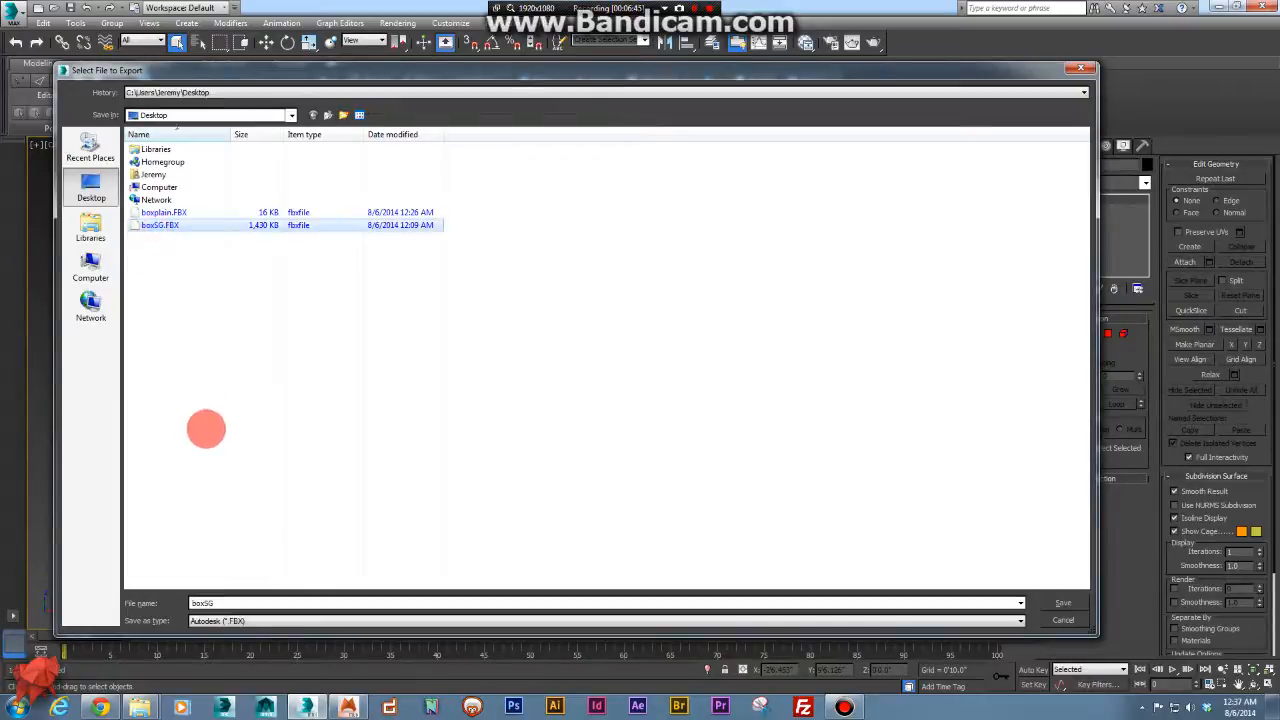
click(204, 603)
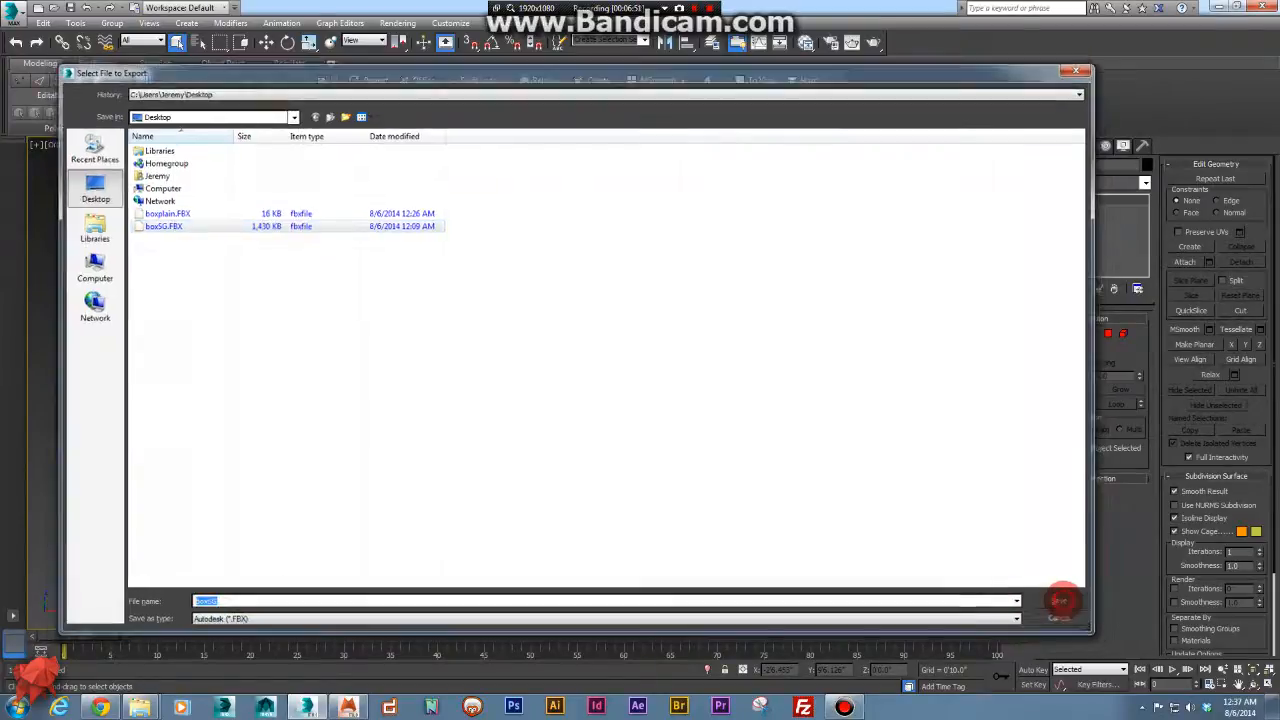
click(1055, 600)
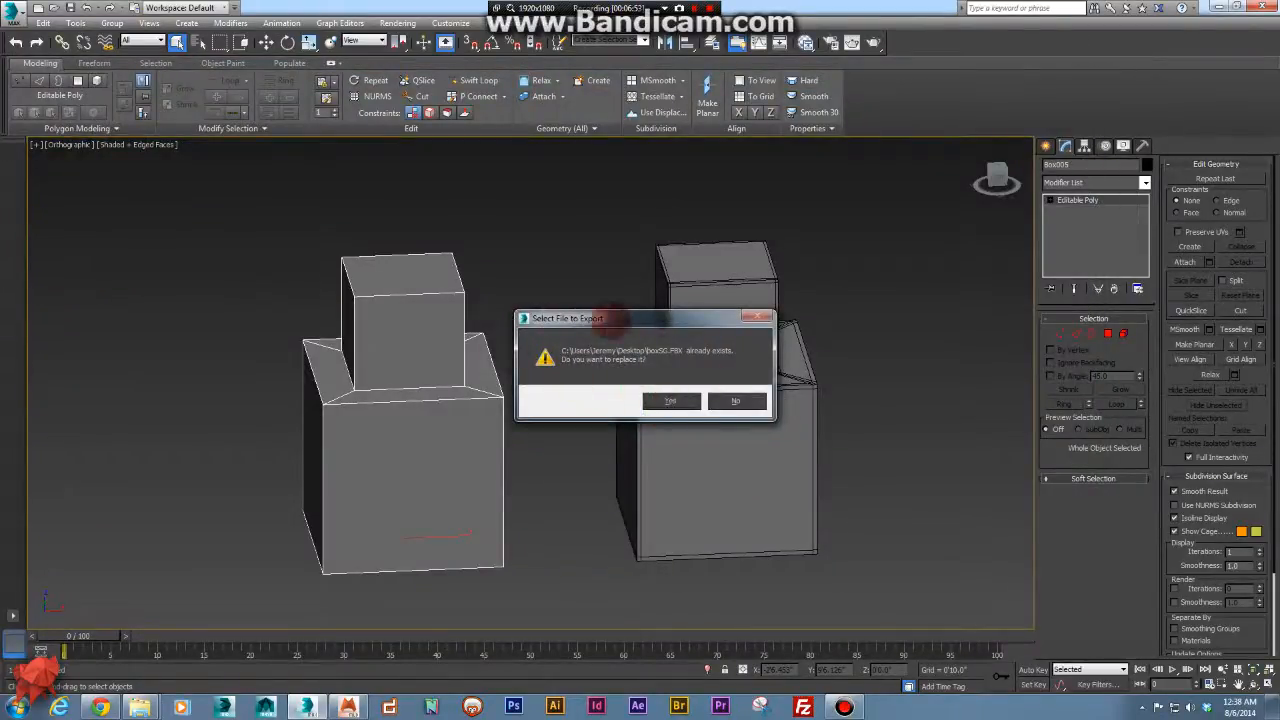
click(671, 401)
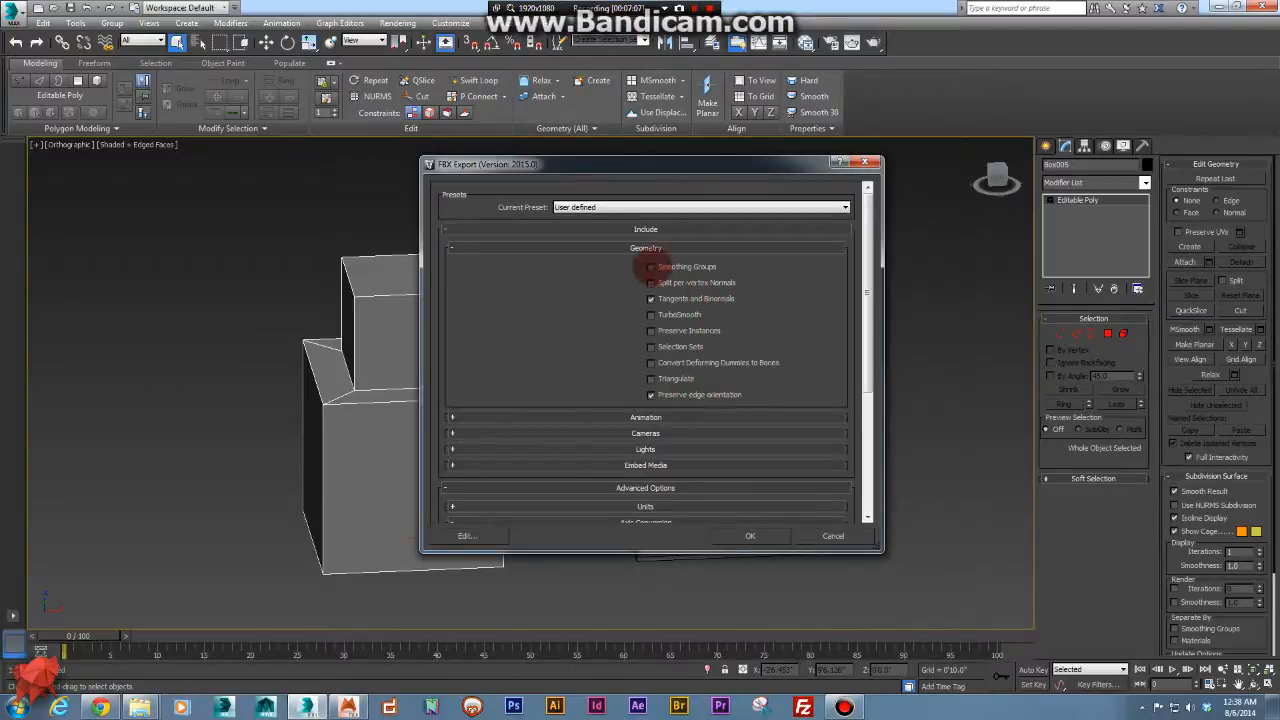
Enable Smoothing Groups and set the FBX file type to ASCII, version 2014.
click(651, 266)
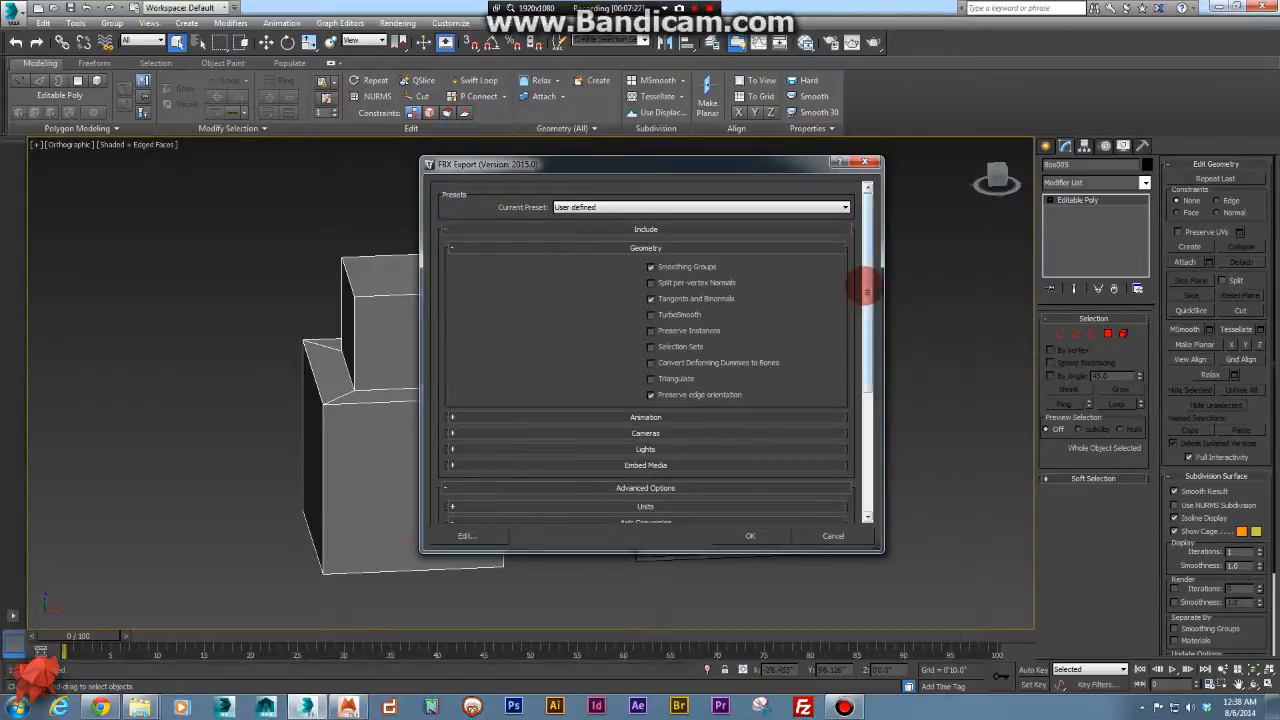
scroll(down, 3)
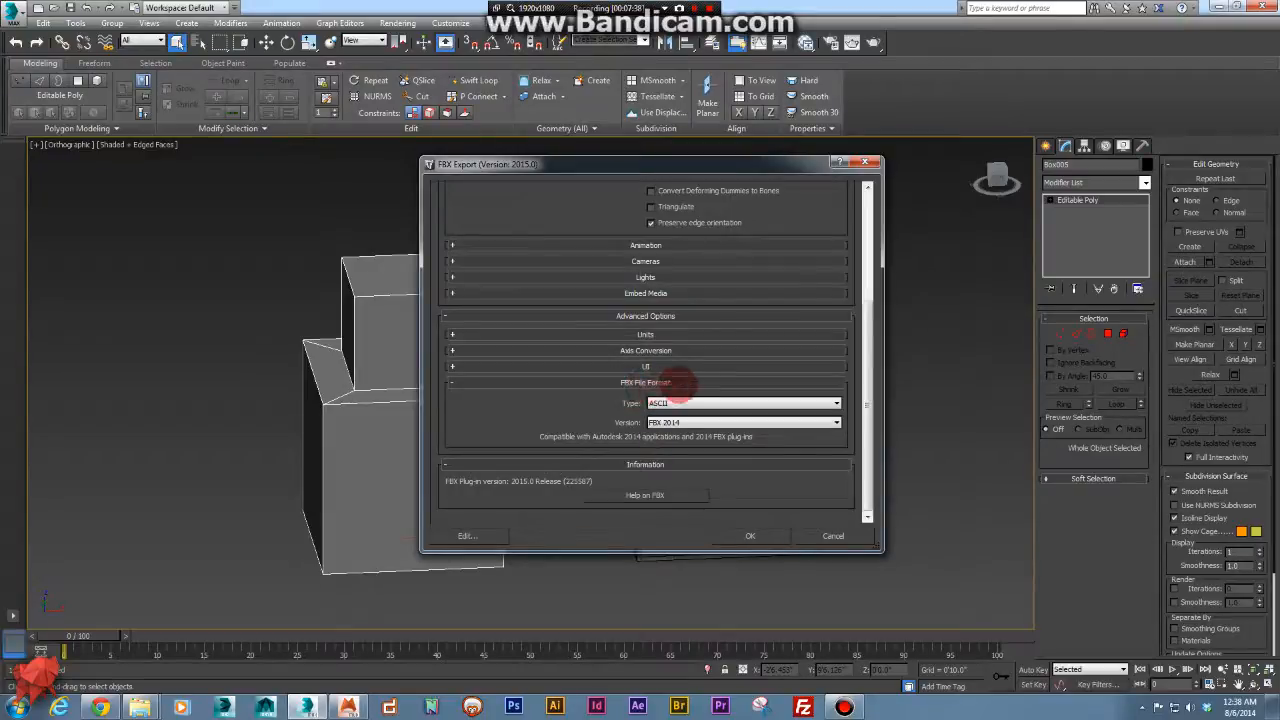
click(836, 403)
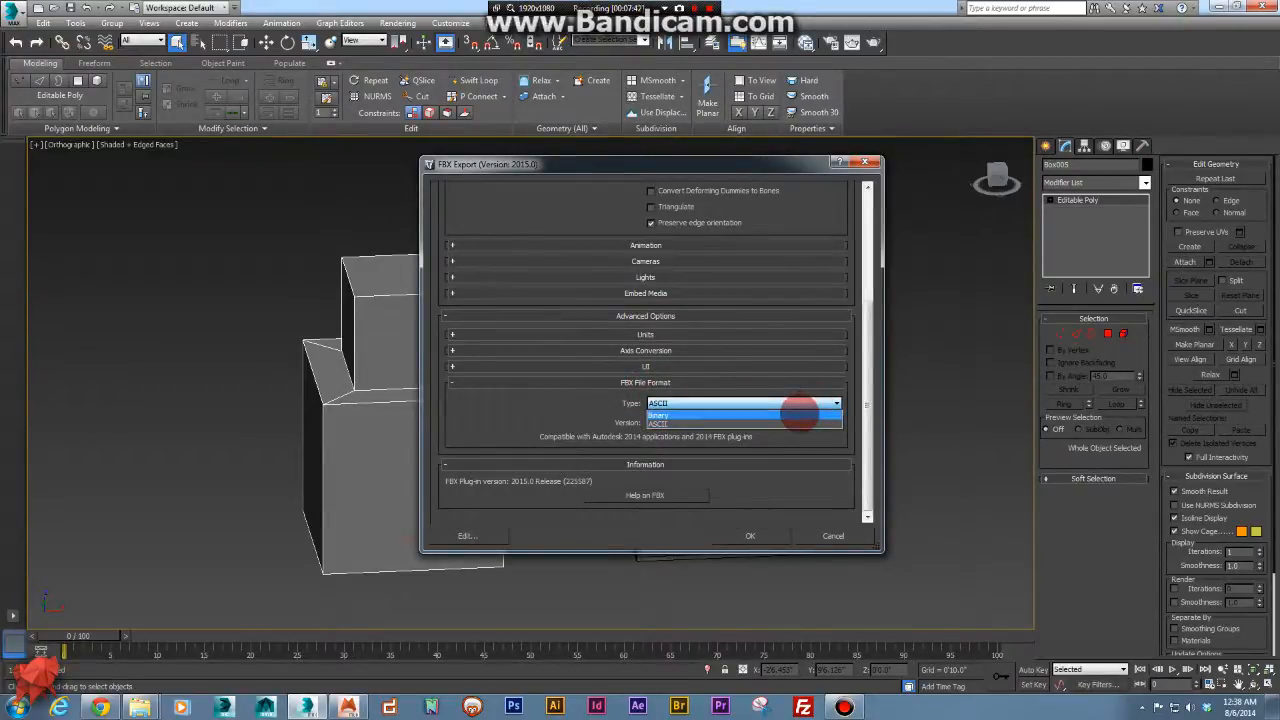
click(658, 413)
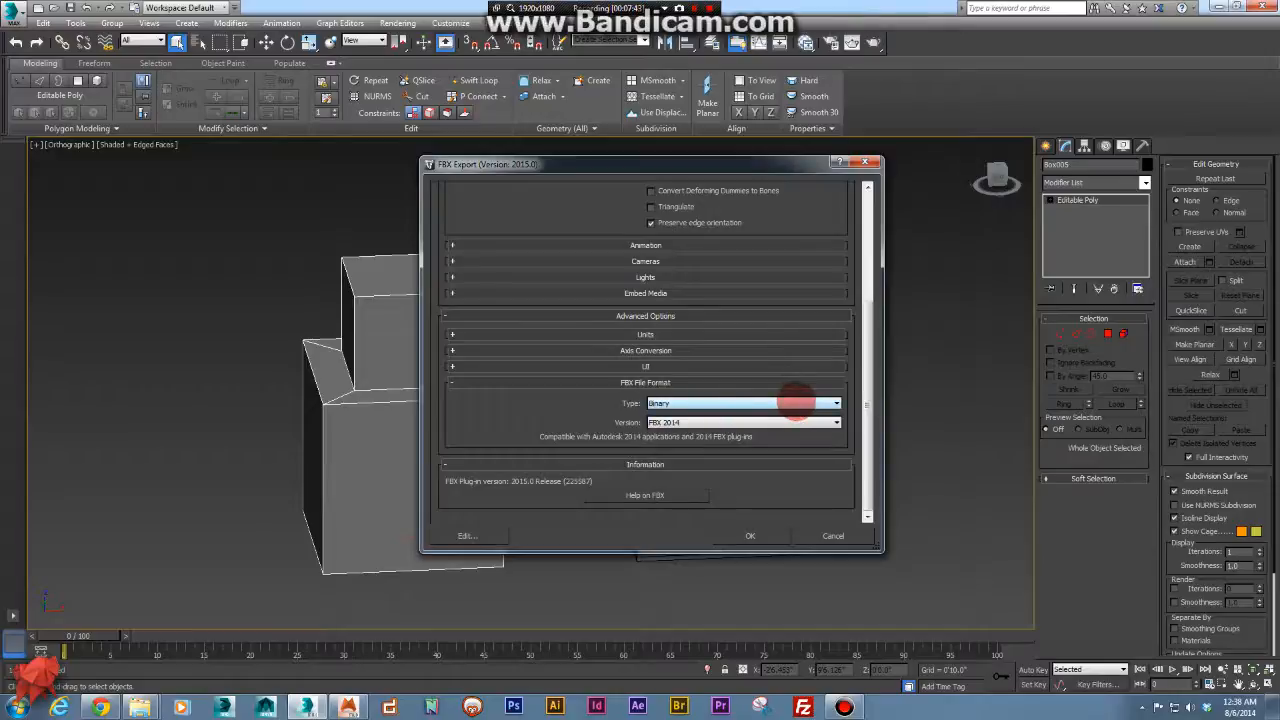
click(743, 403)
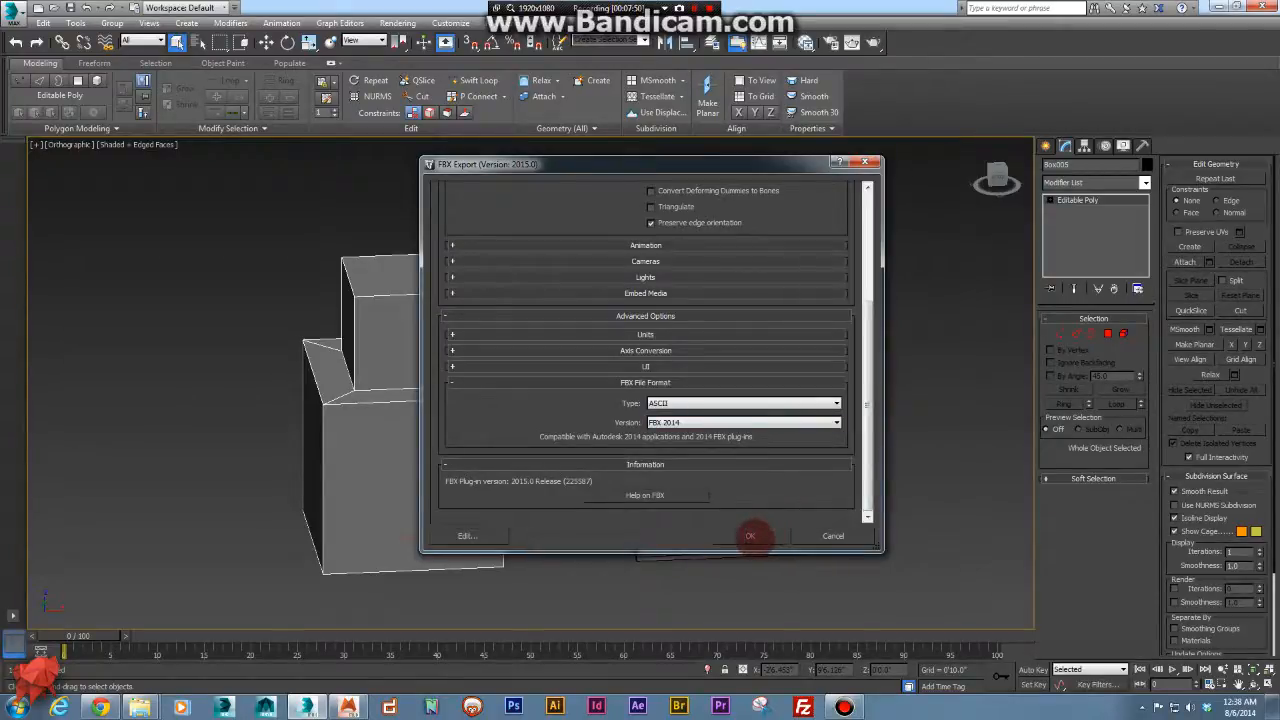
Finish the FBX export, then export the second box as boxEG.obj.
click(750, 535)
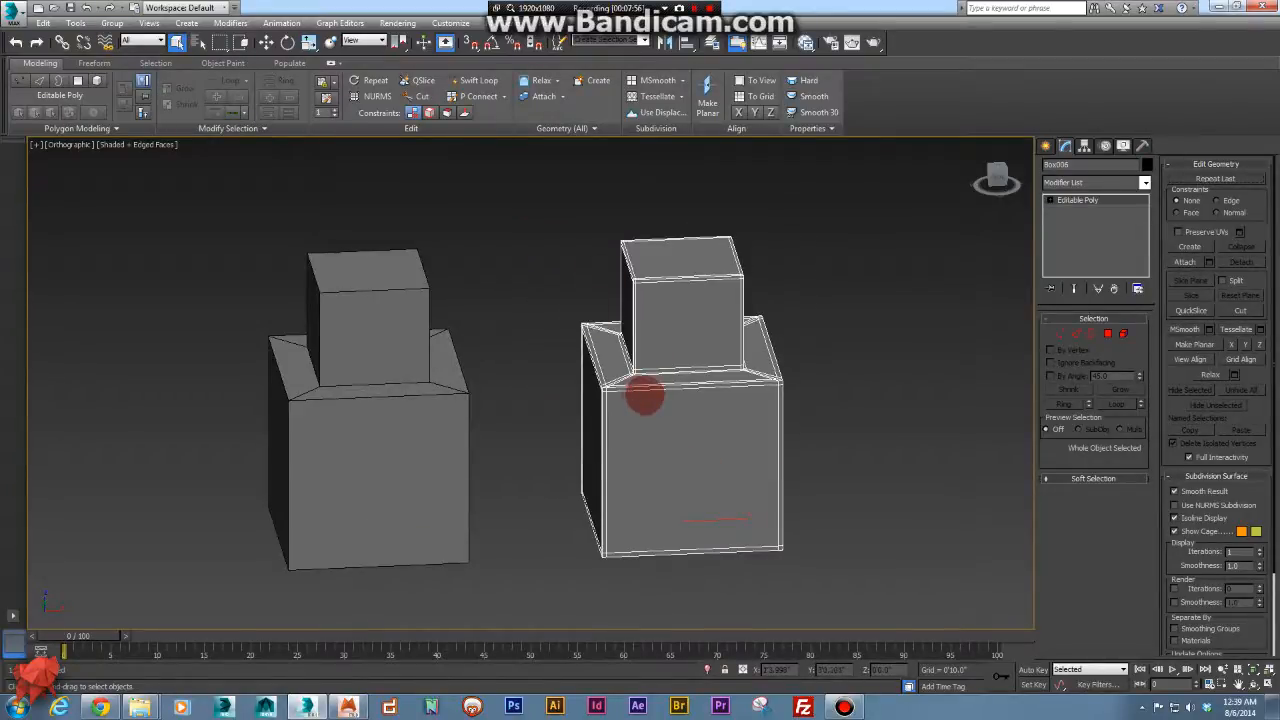
click(12, 18)
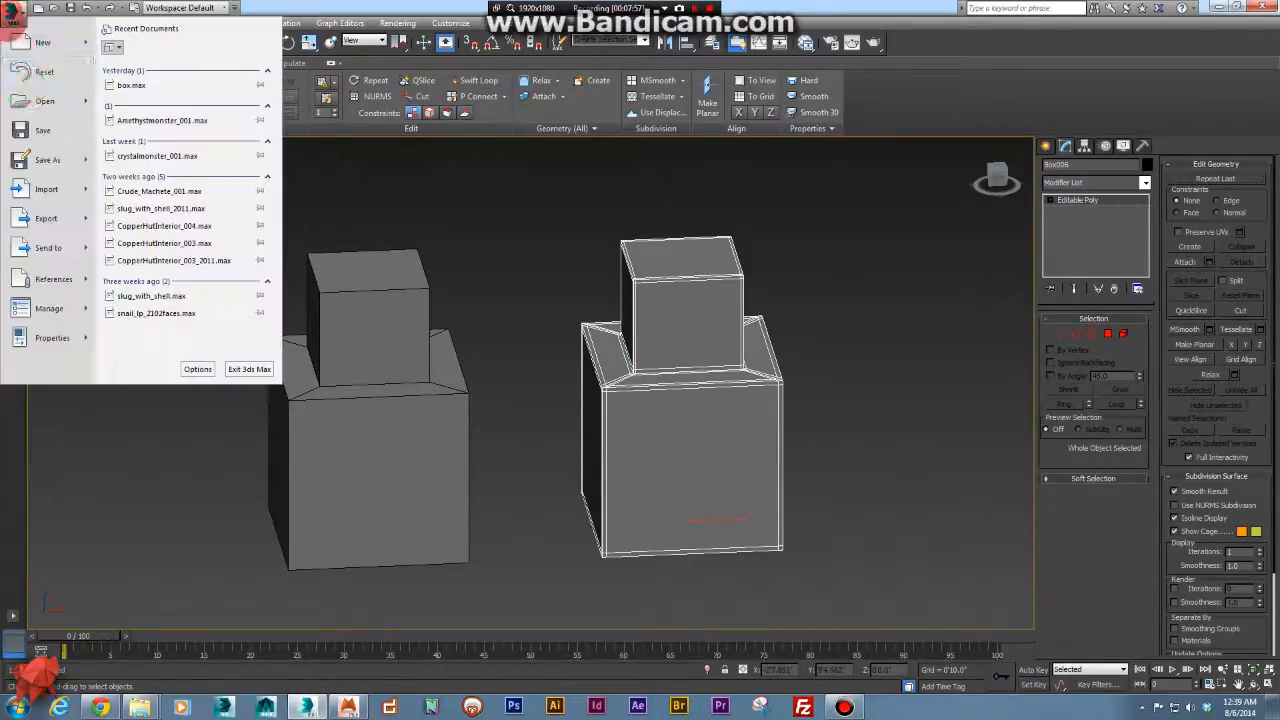
click(47, 218)
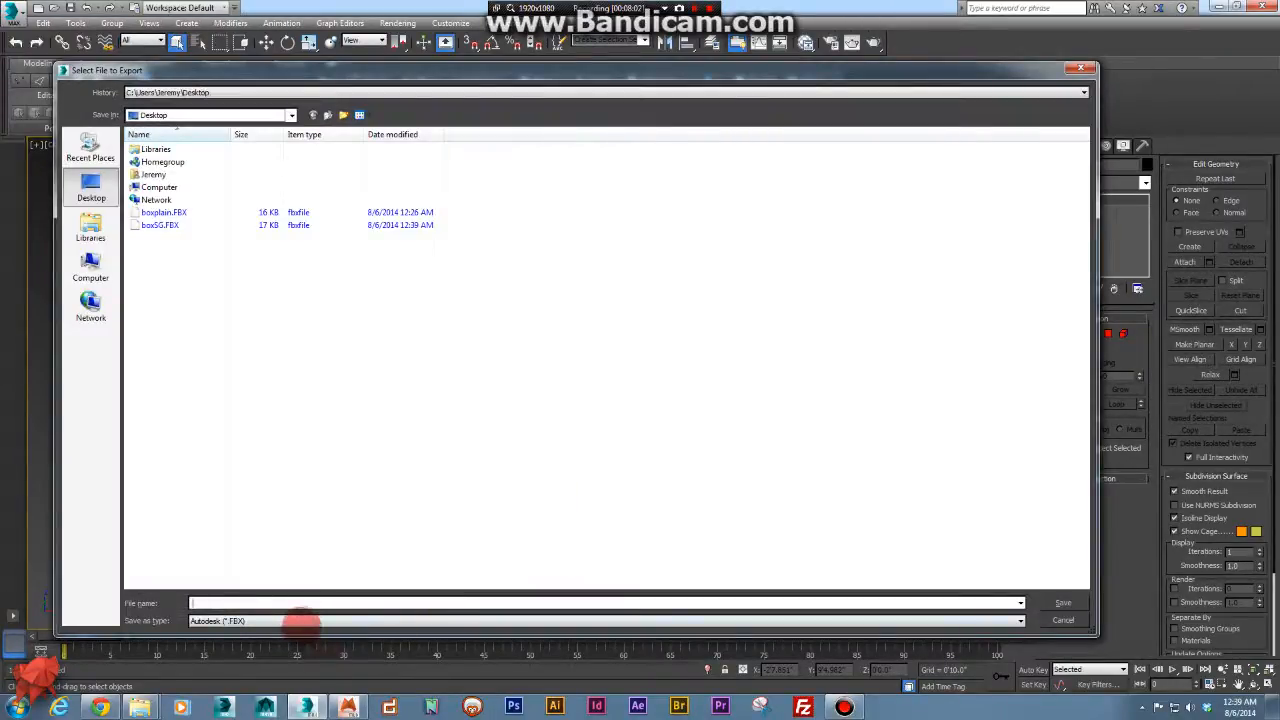
click(1046, 620)
text(boxEG)
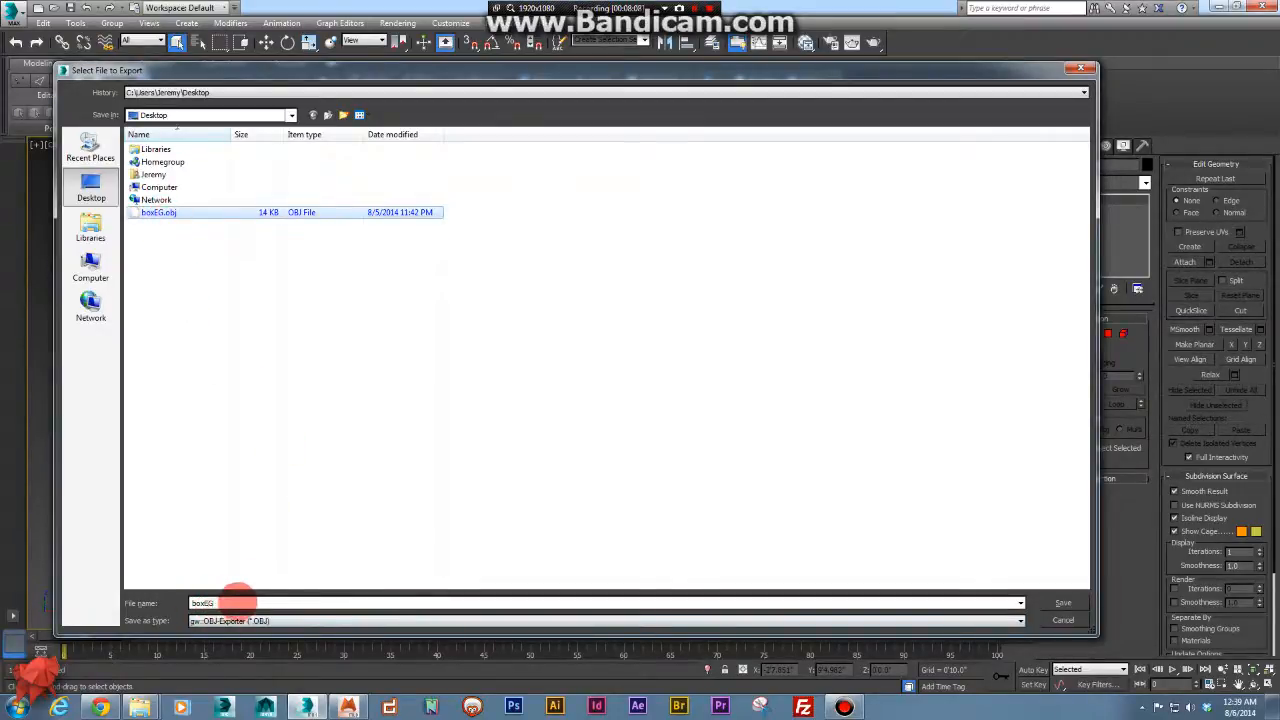
click(1062, 602)
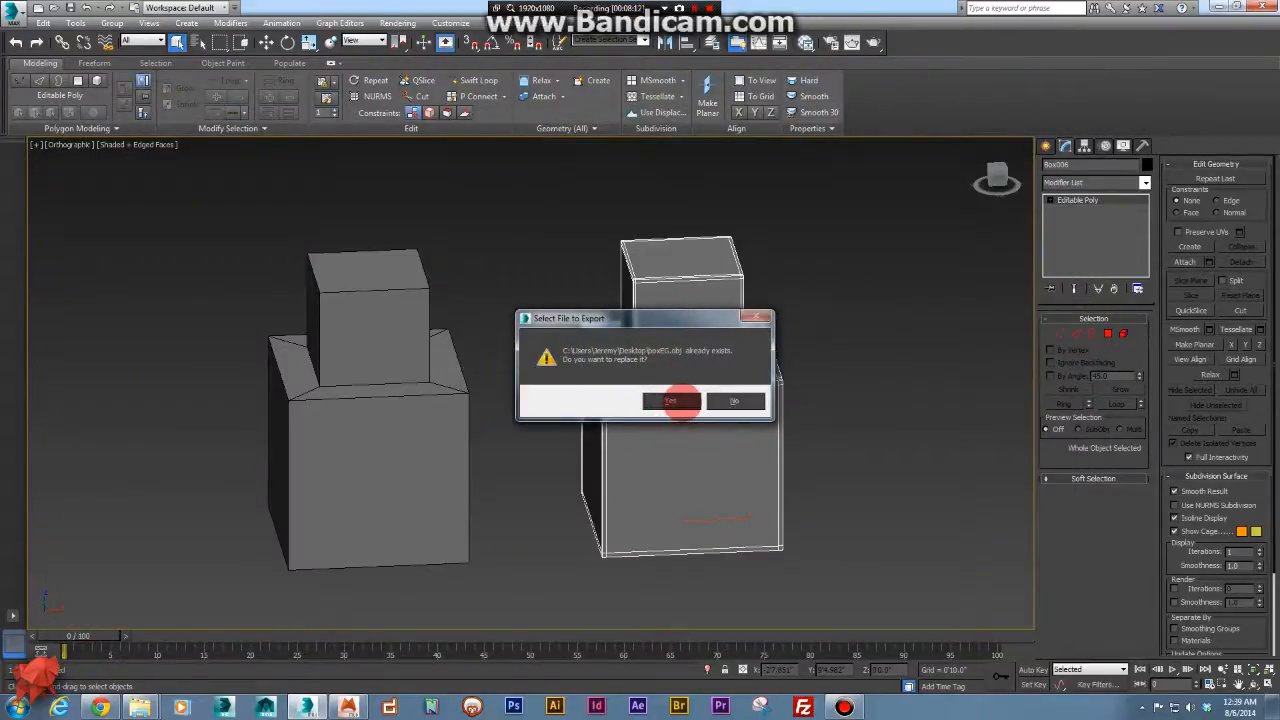
Replace boxEG.obj, export it with the Mudbox preset, and close the statistics.
click(672, 400)
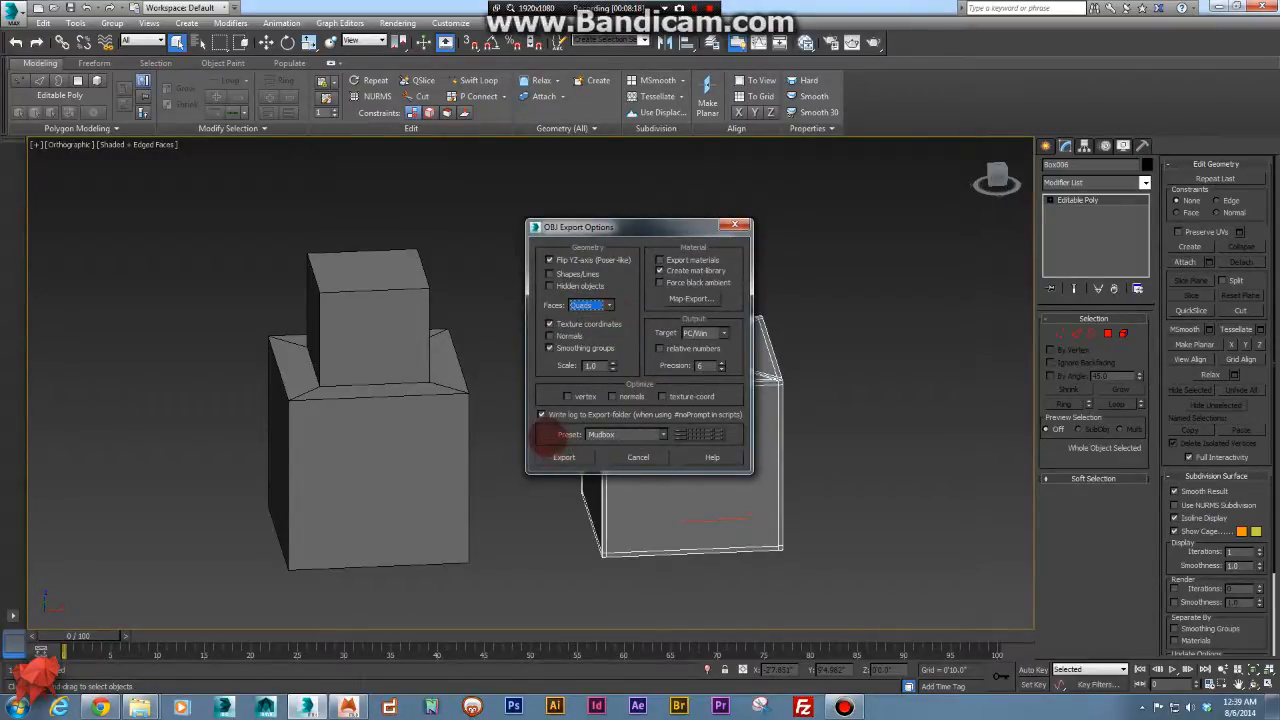
click(662, 435)
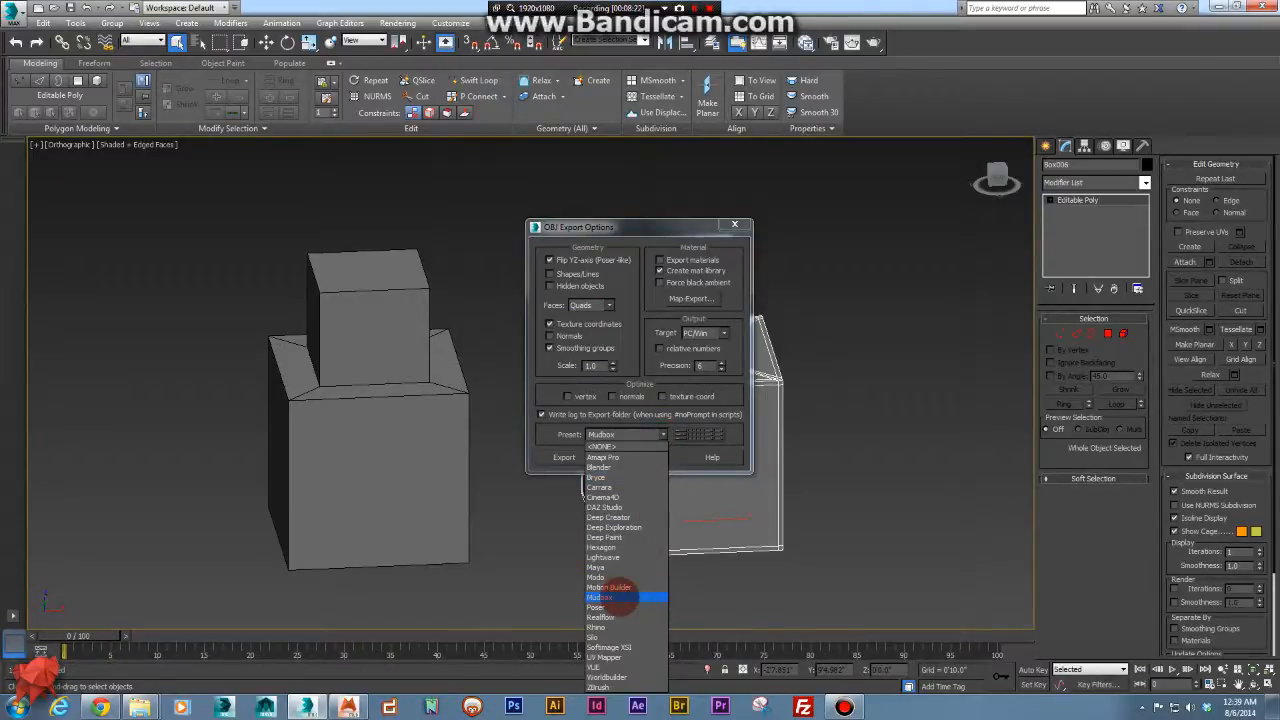
click(590, 596)
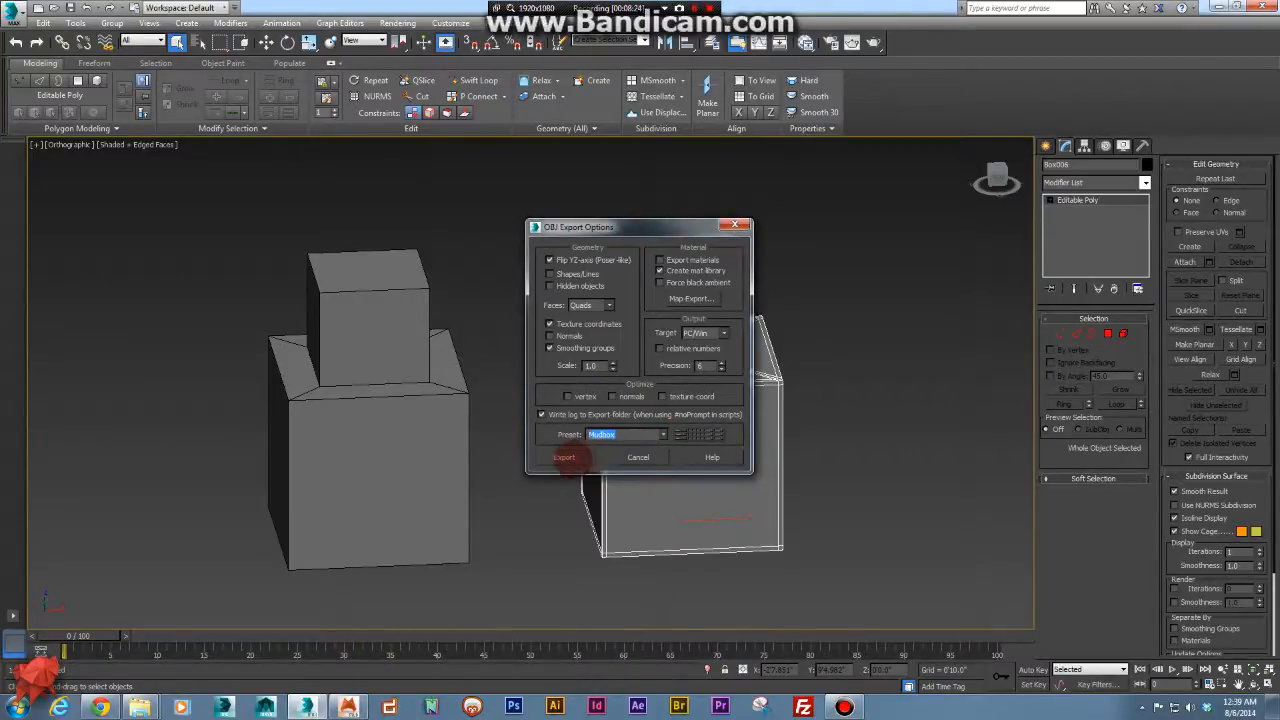
click(564, 457)
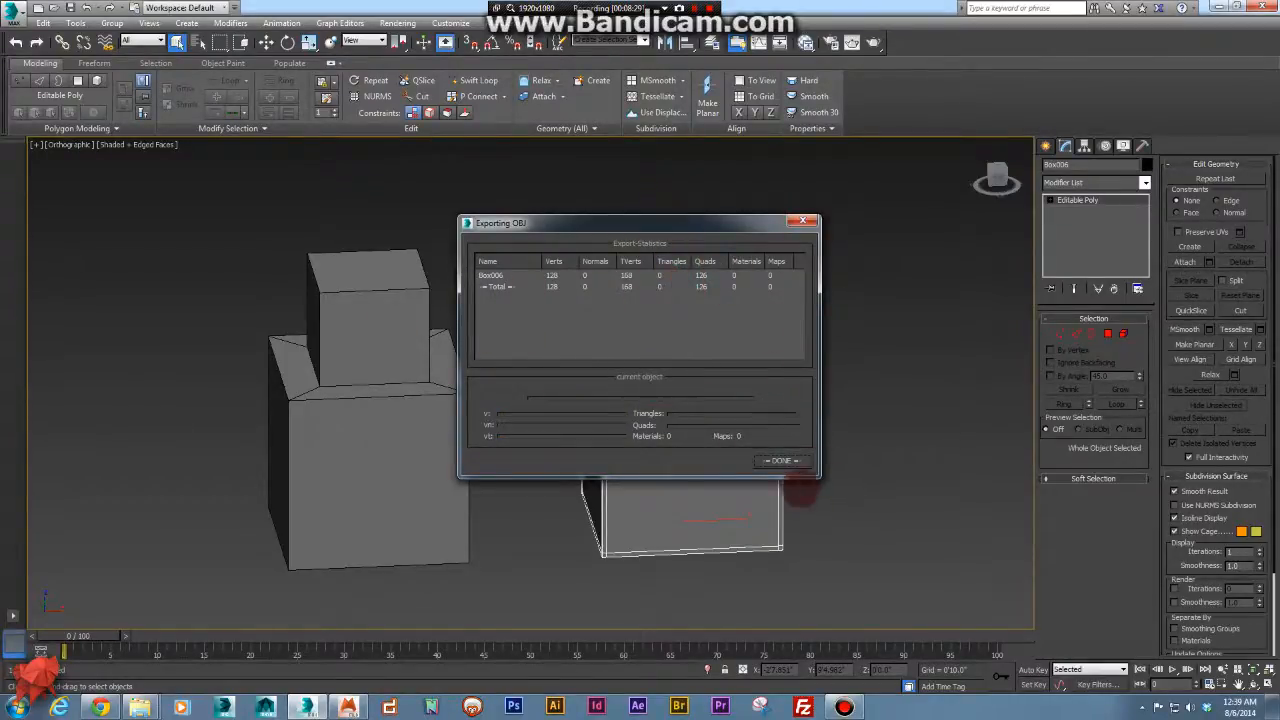
click(782, 460)
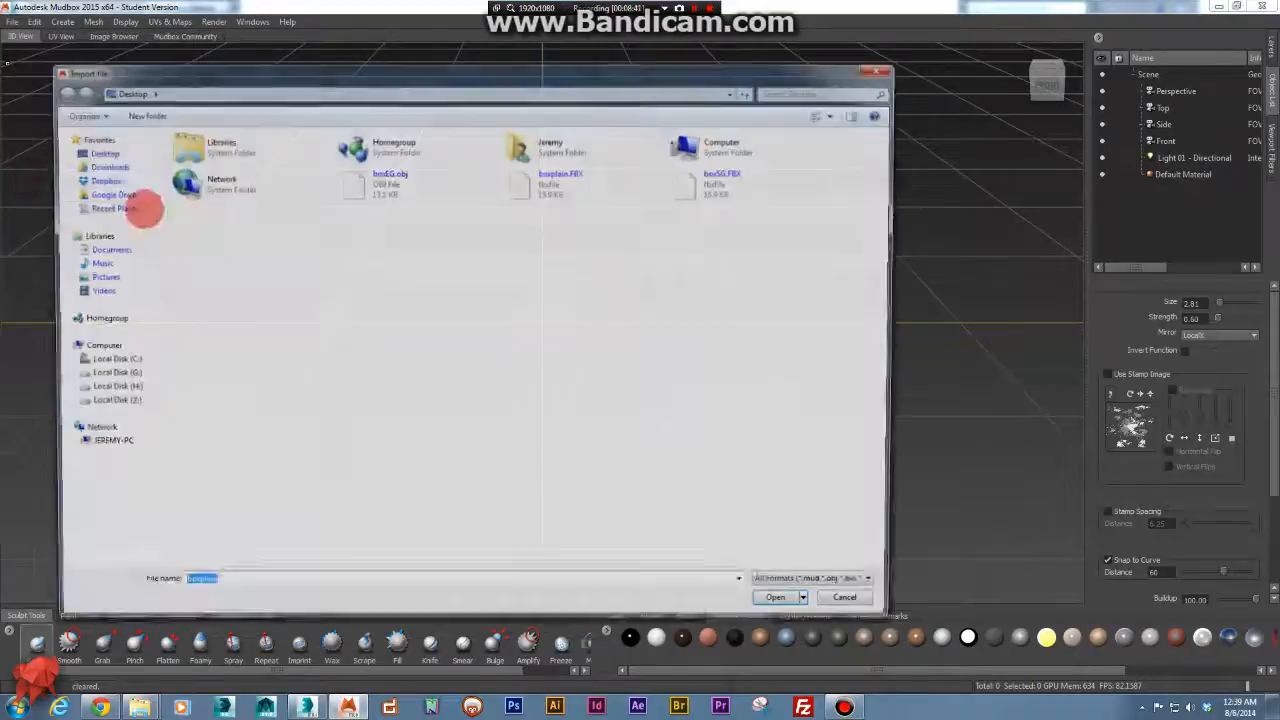
Import boxEG.obj and boxSG.FBX together from the Desktop into Mudbox.
click(382, 185)
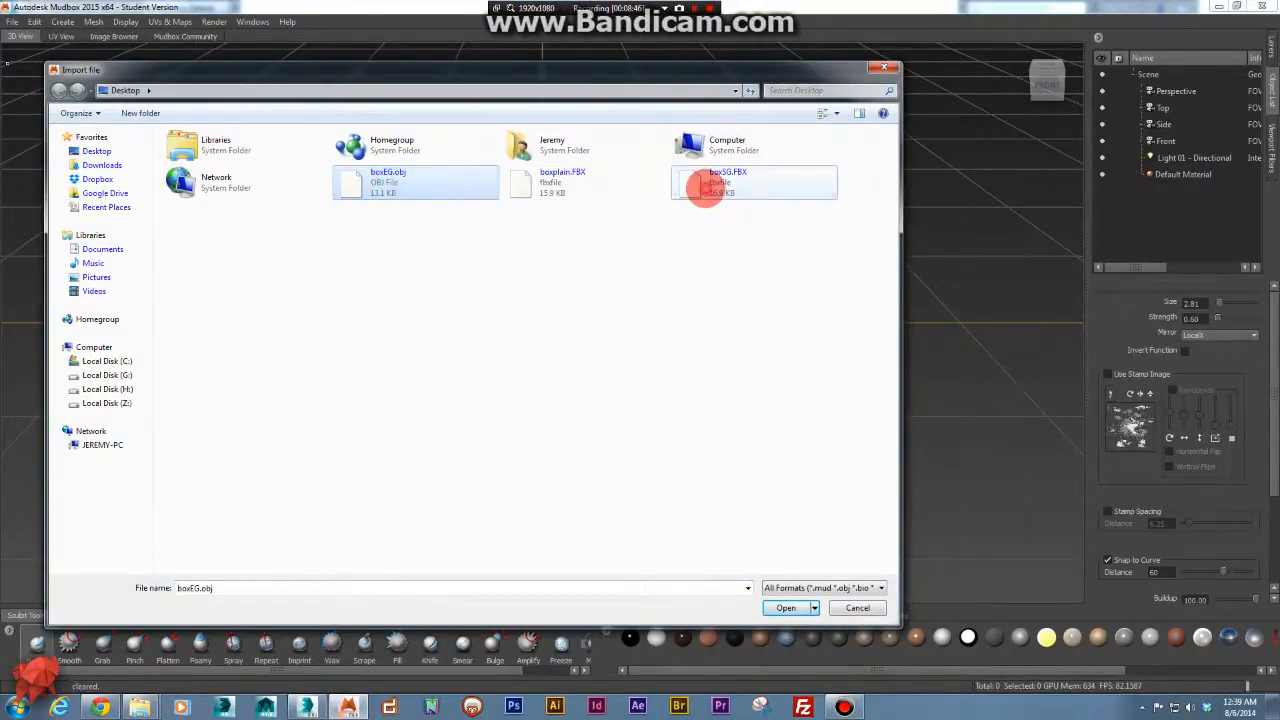
click(717, 185)
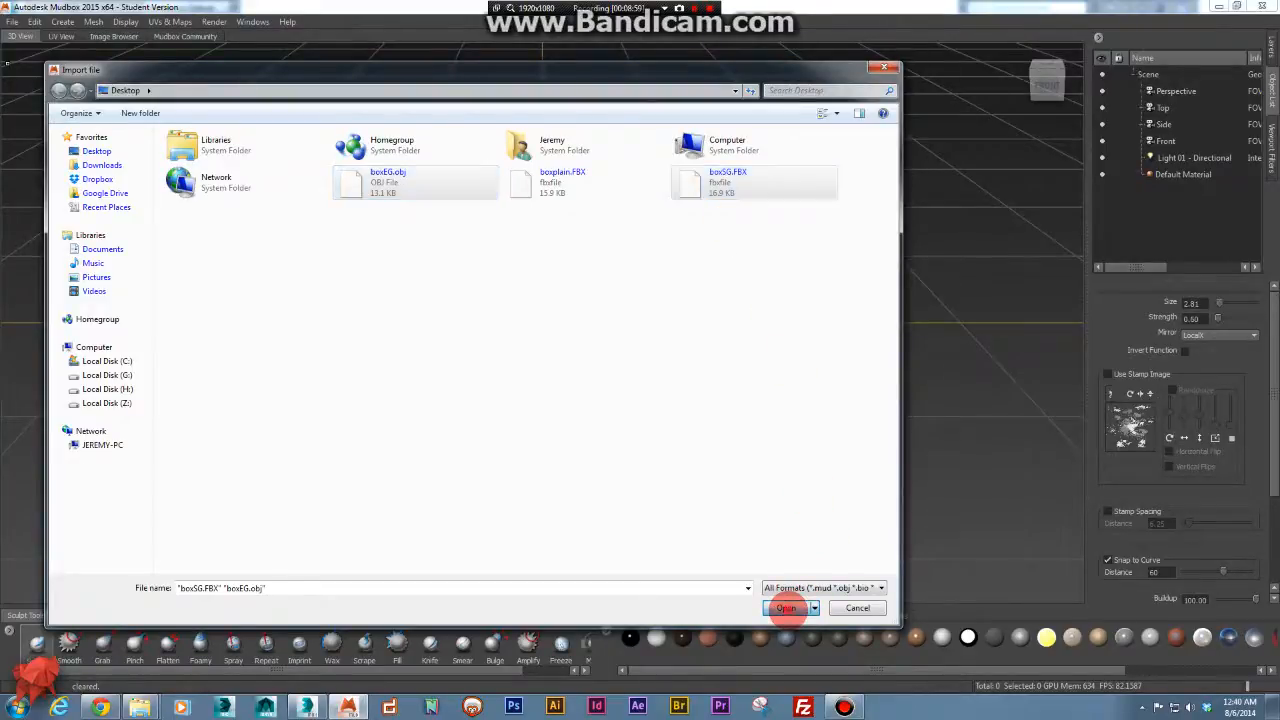
click(784, 608)
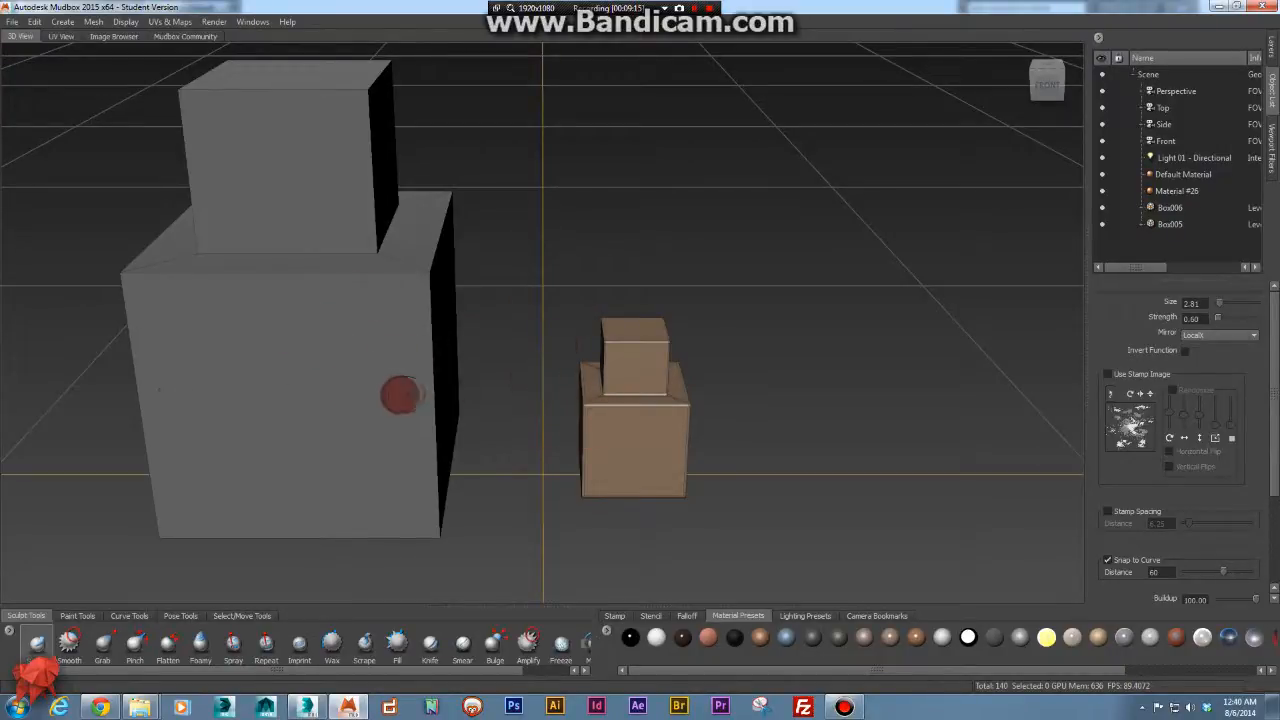
mouse_move(379, 409)
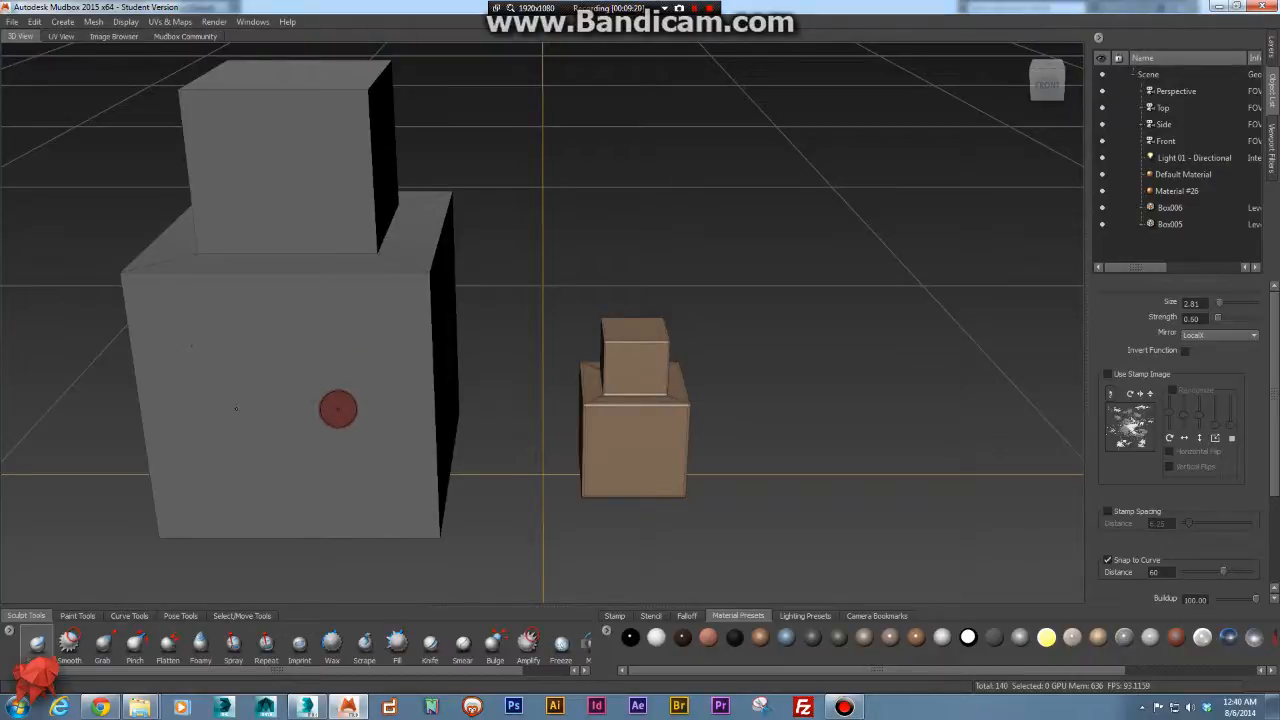
mouse_move(340, 387)
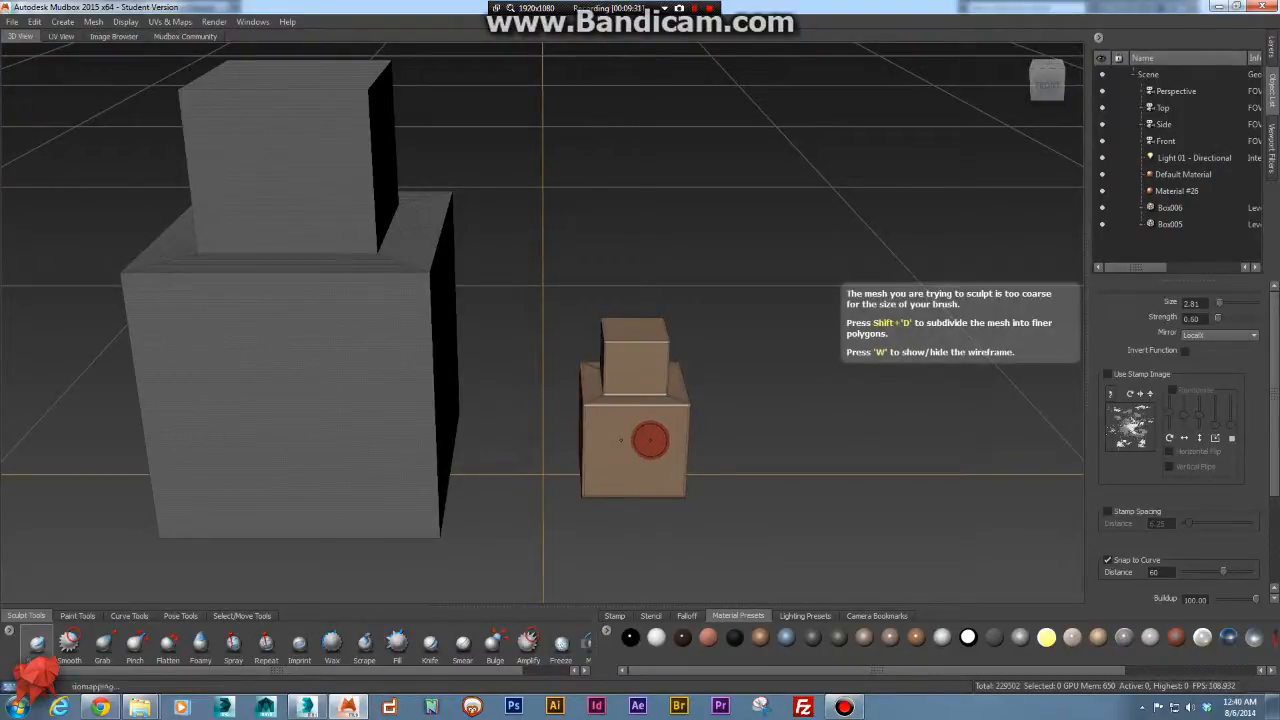
Subdivide the brown box with Shift+D and zoom to check its hard, square edges.
key(shift+d)
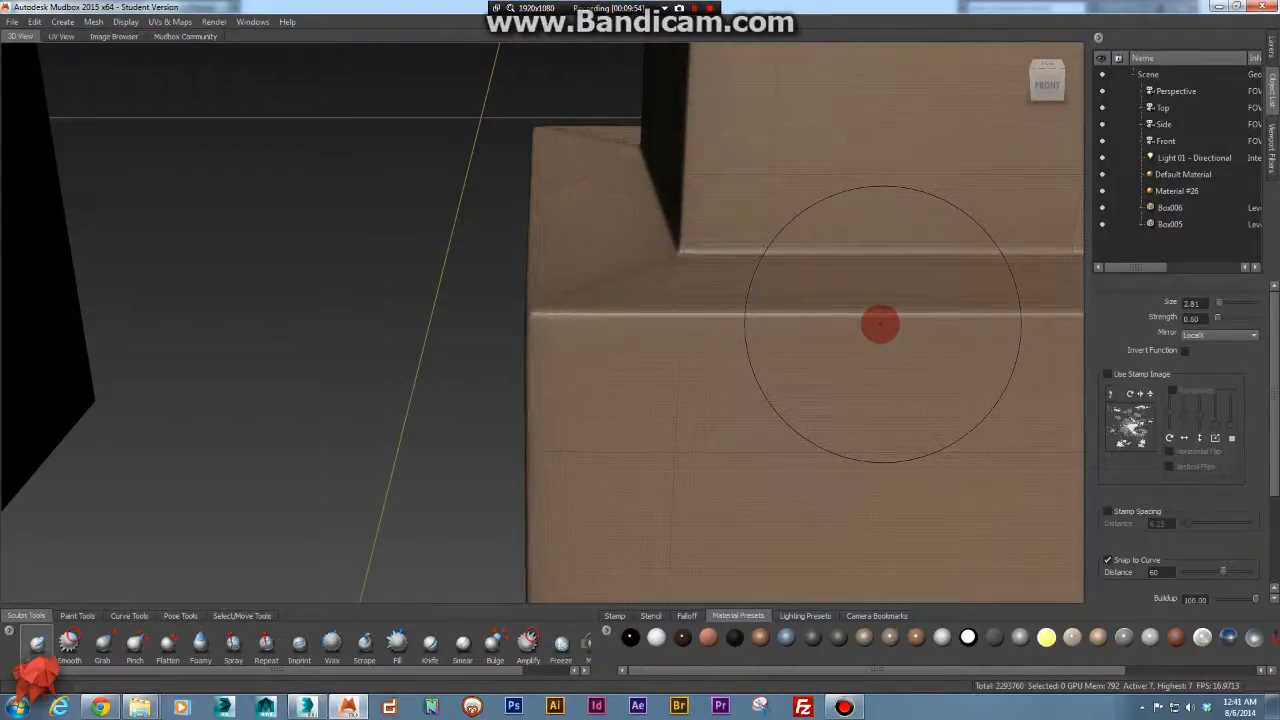
scroll(down, 3)
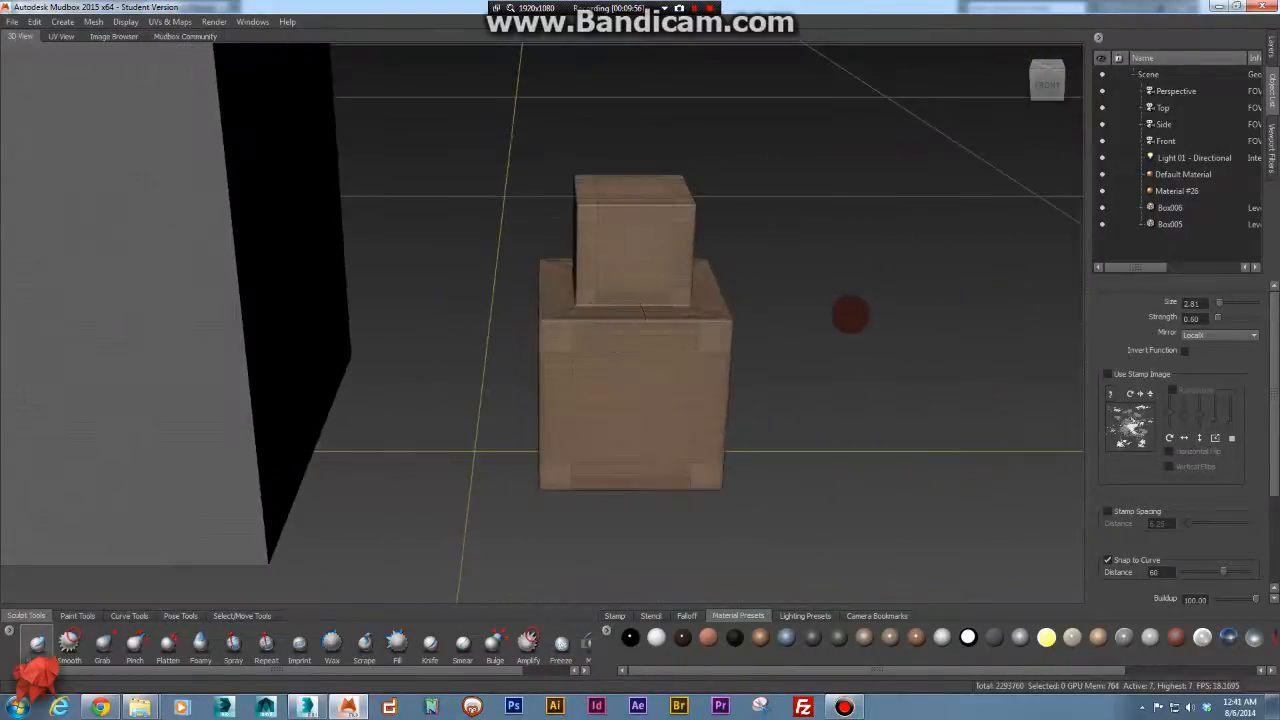
mouse_move(784, 238)
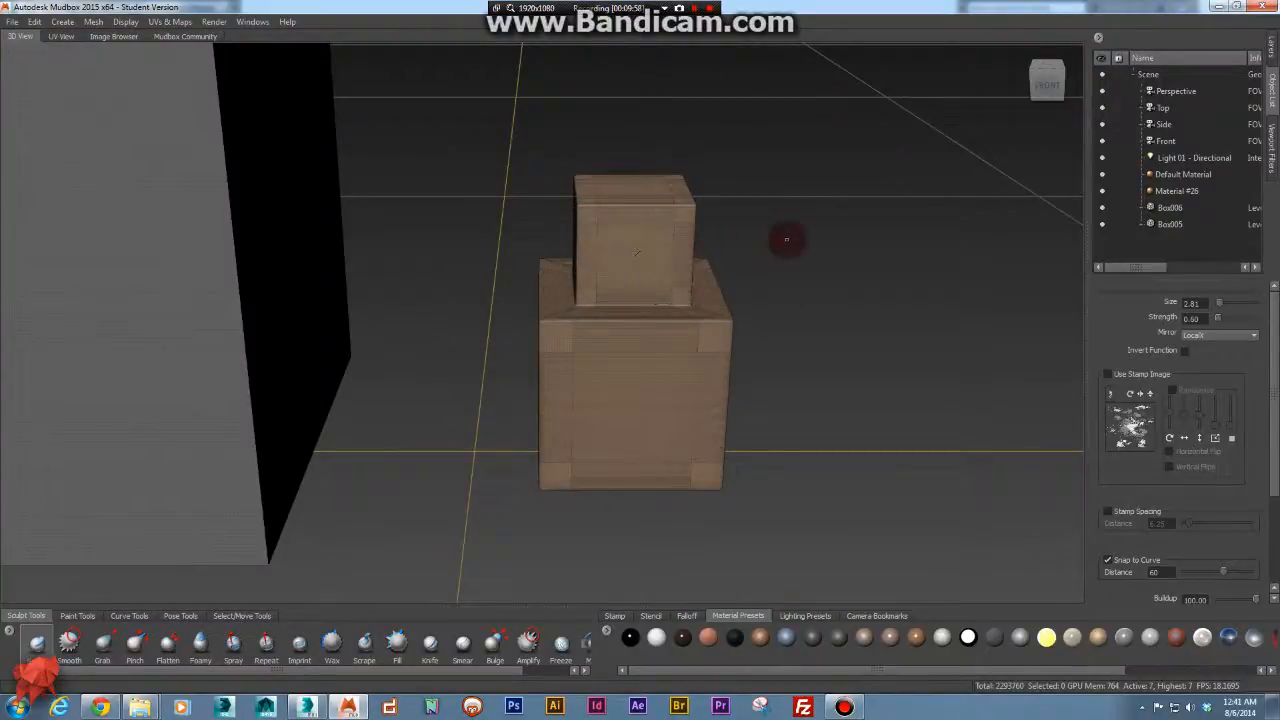